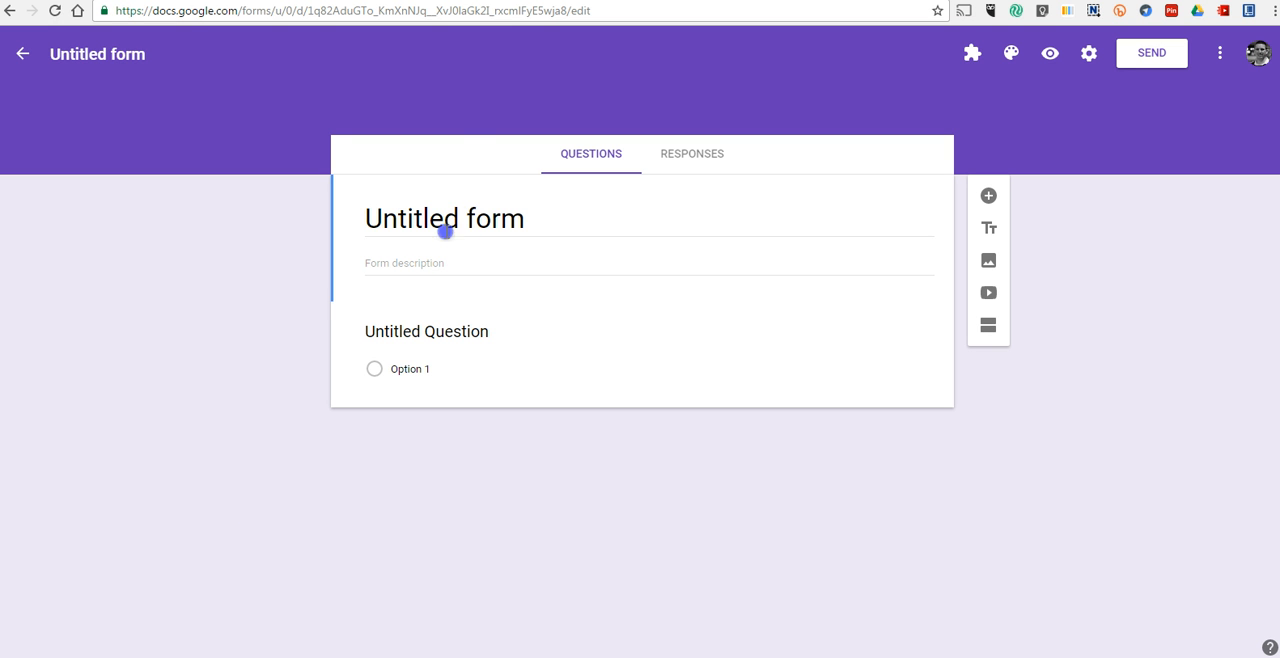
Step: Title the form 'Stuff You're Borrowing From Me'
type("Stuff")
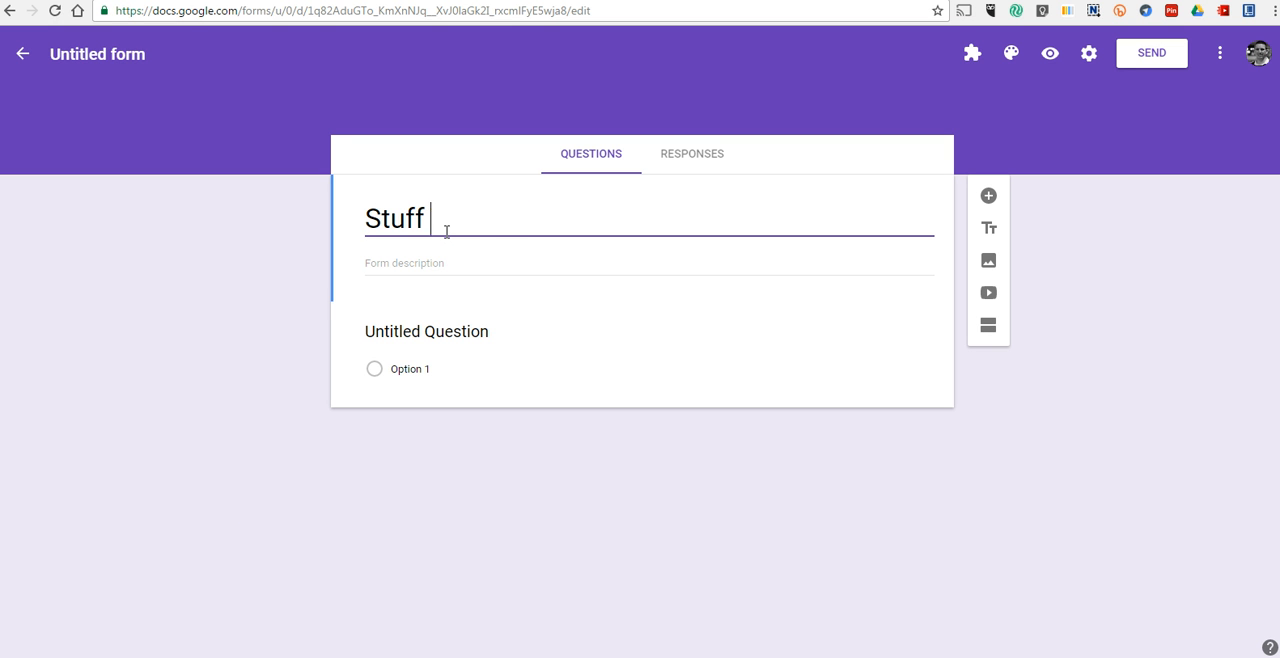
type("You're Bo")
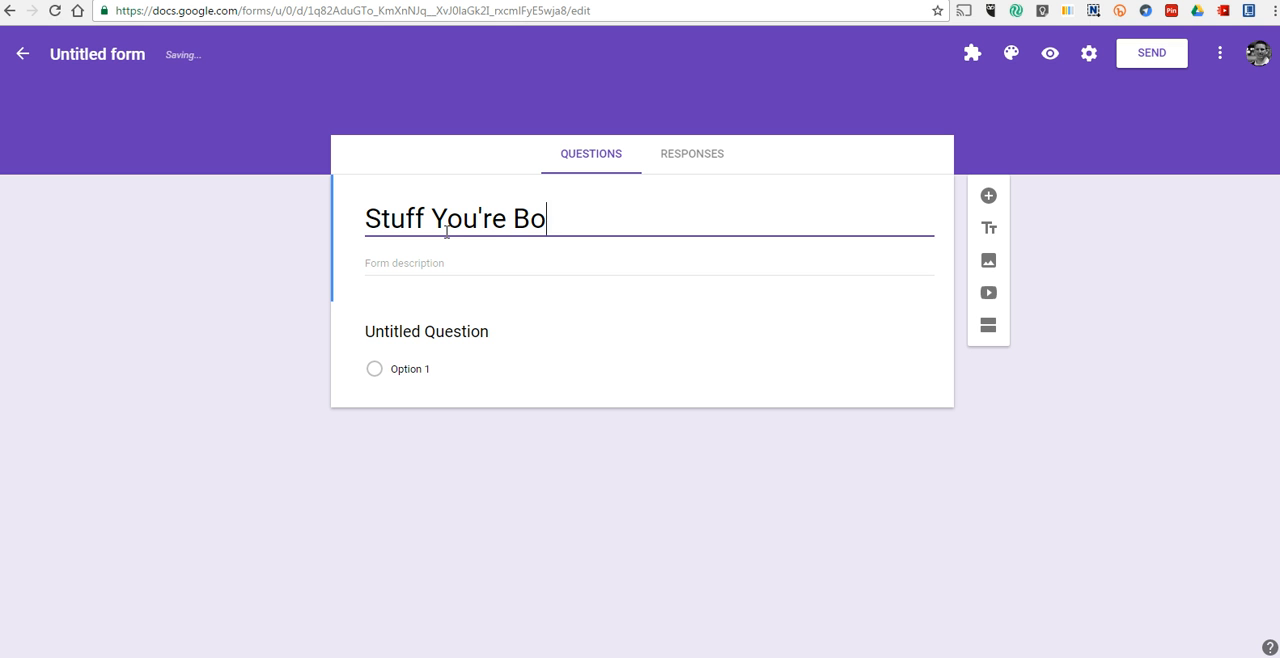
type("rrowing From Me")
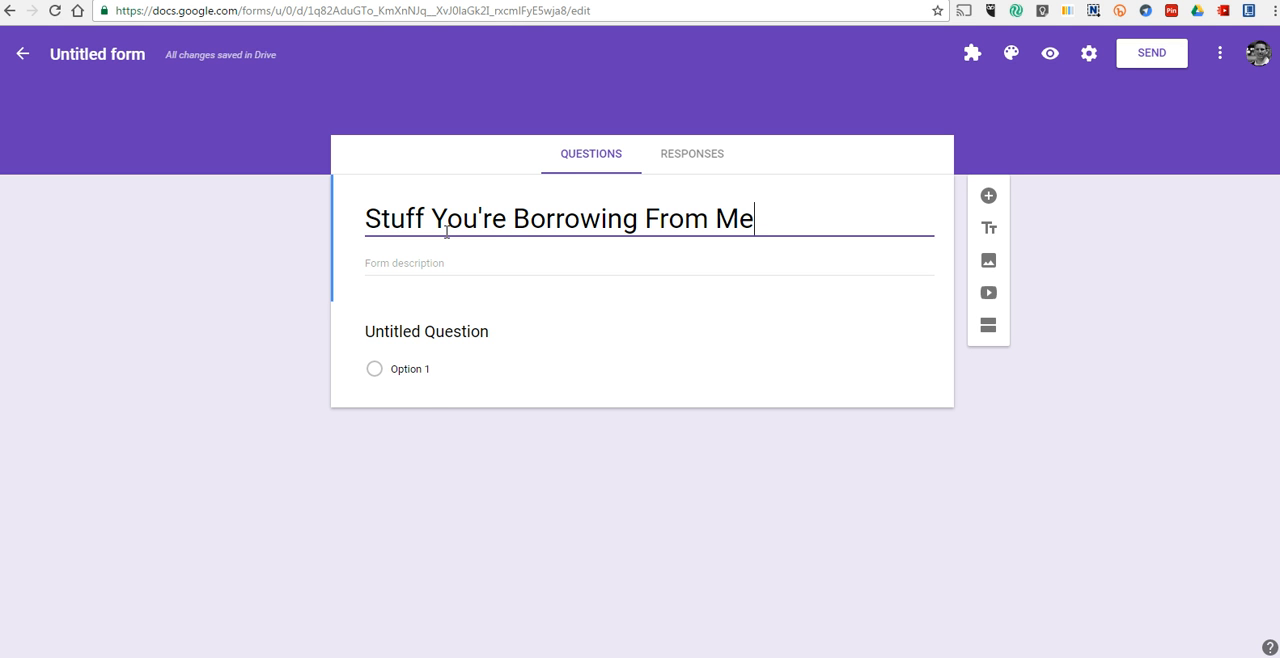
Step: Make the first question 'Your name' and change its answer type to Short answer
left_click(426, 331)
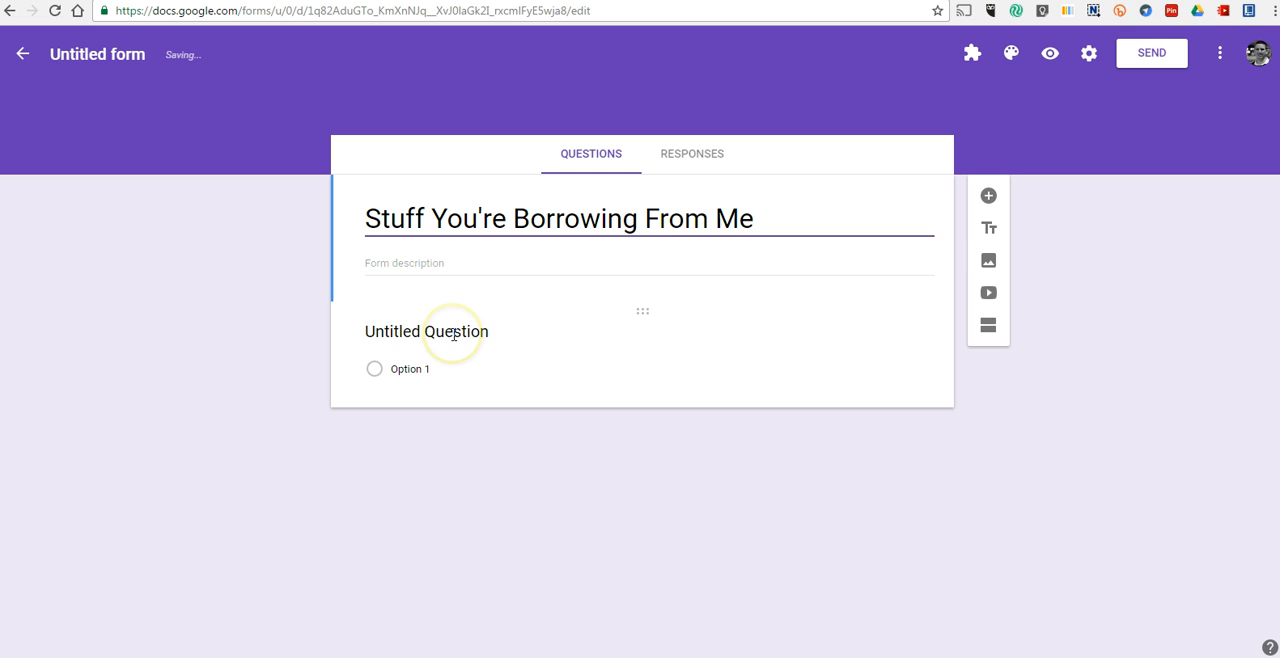
type("You")
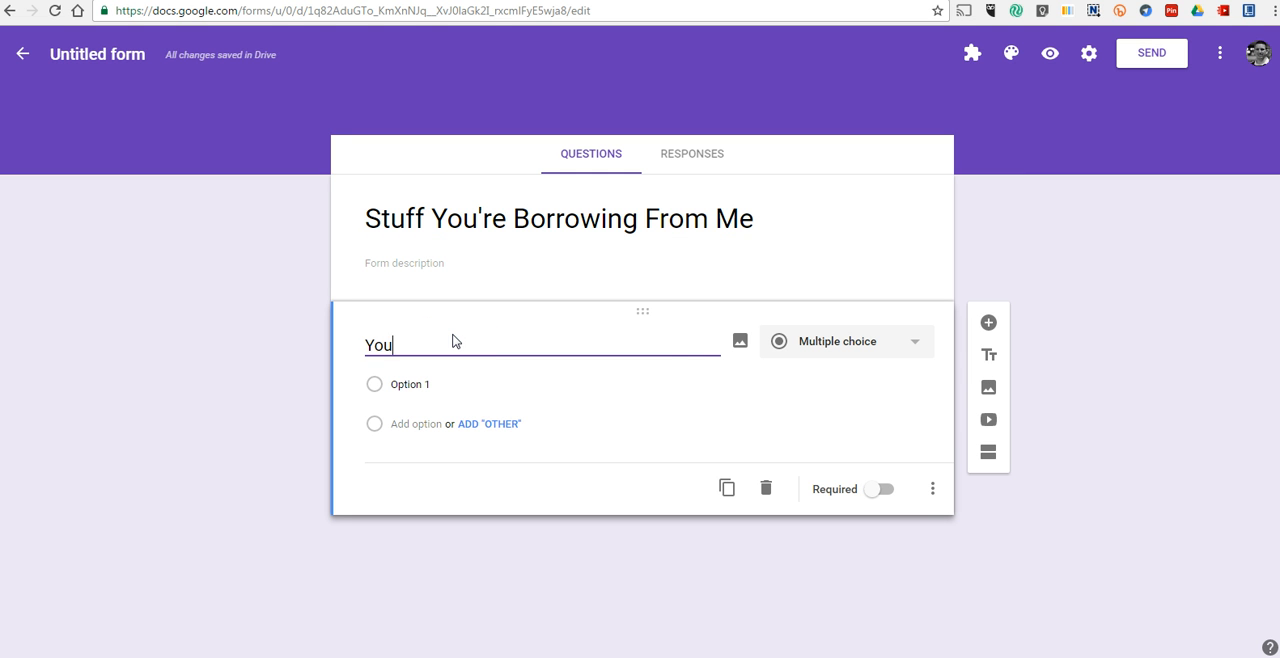
type("r name")
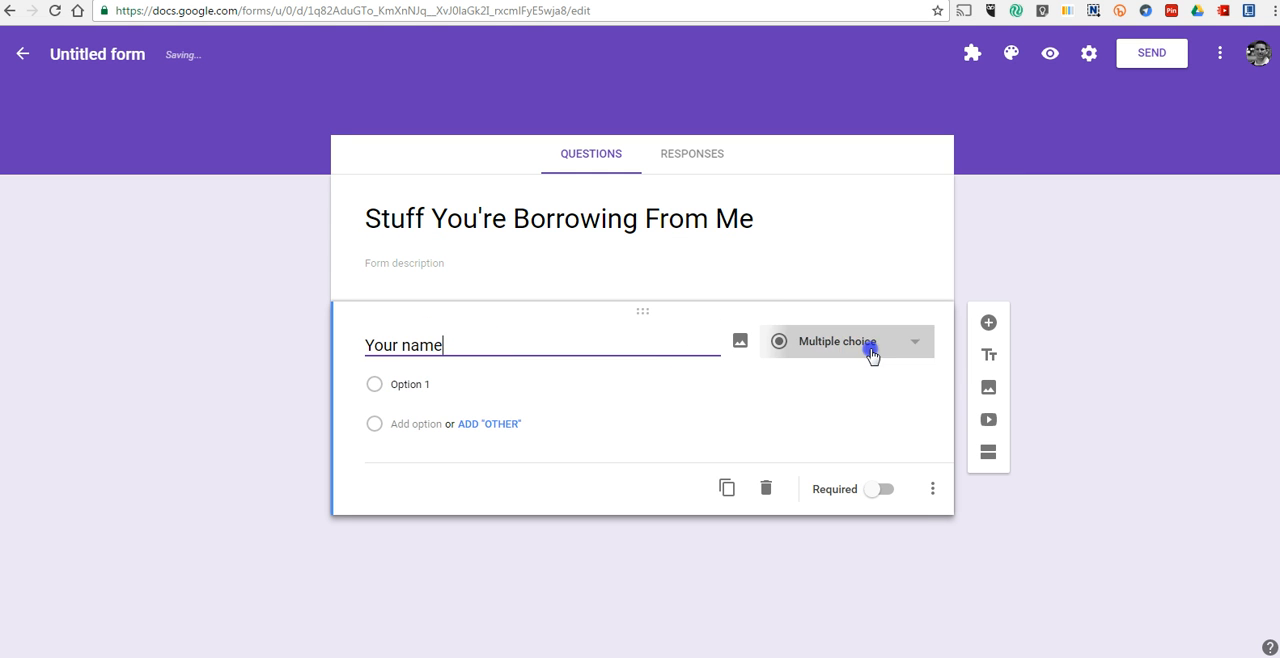
left_click(845, 341)
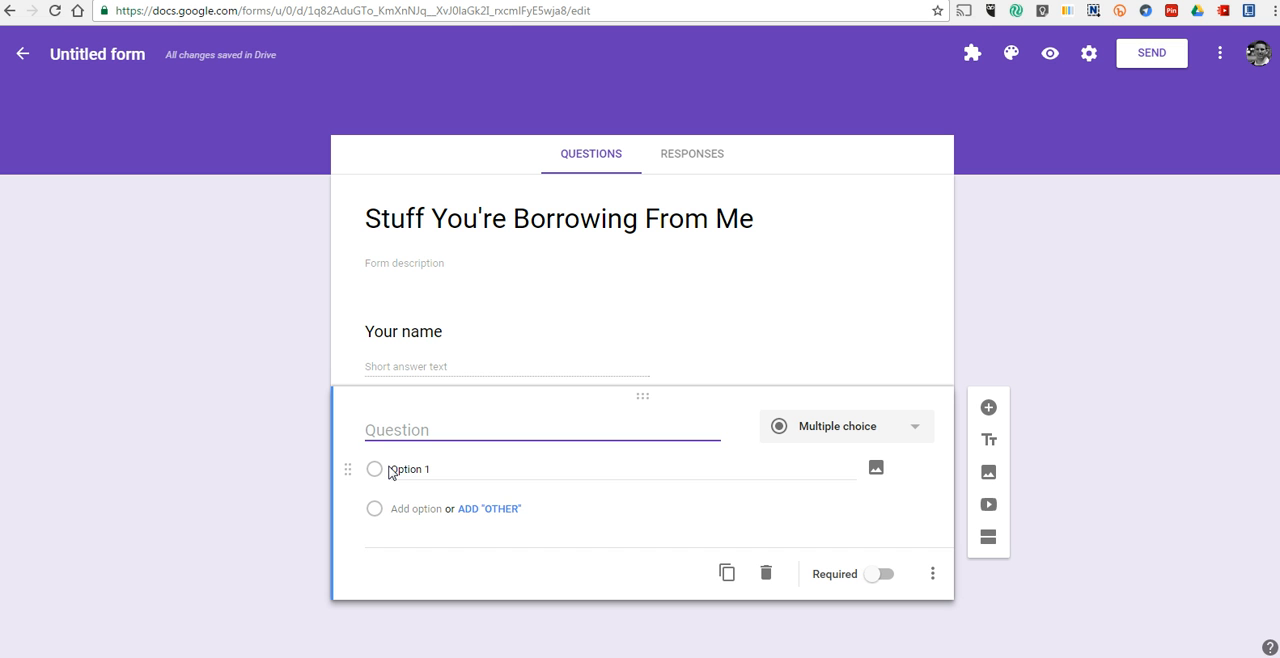
Step: Begin a second question titled 'Your email address'
type("Your email addre")
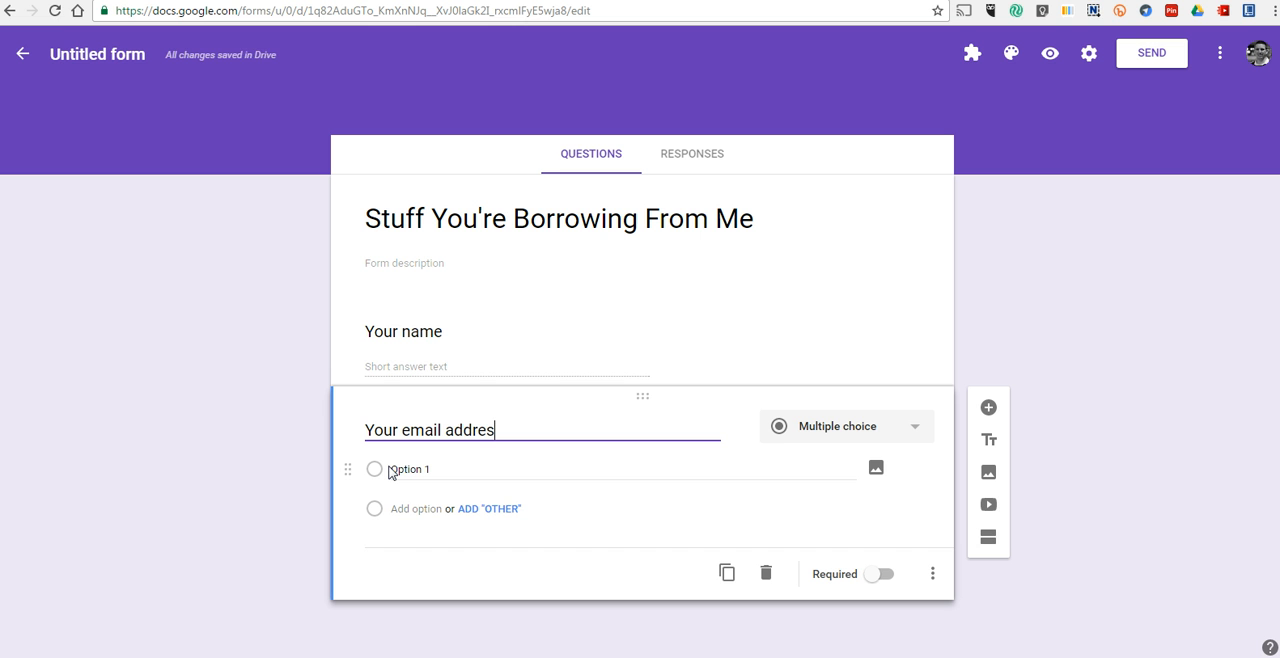
type("s")
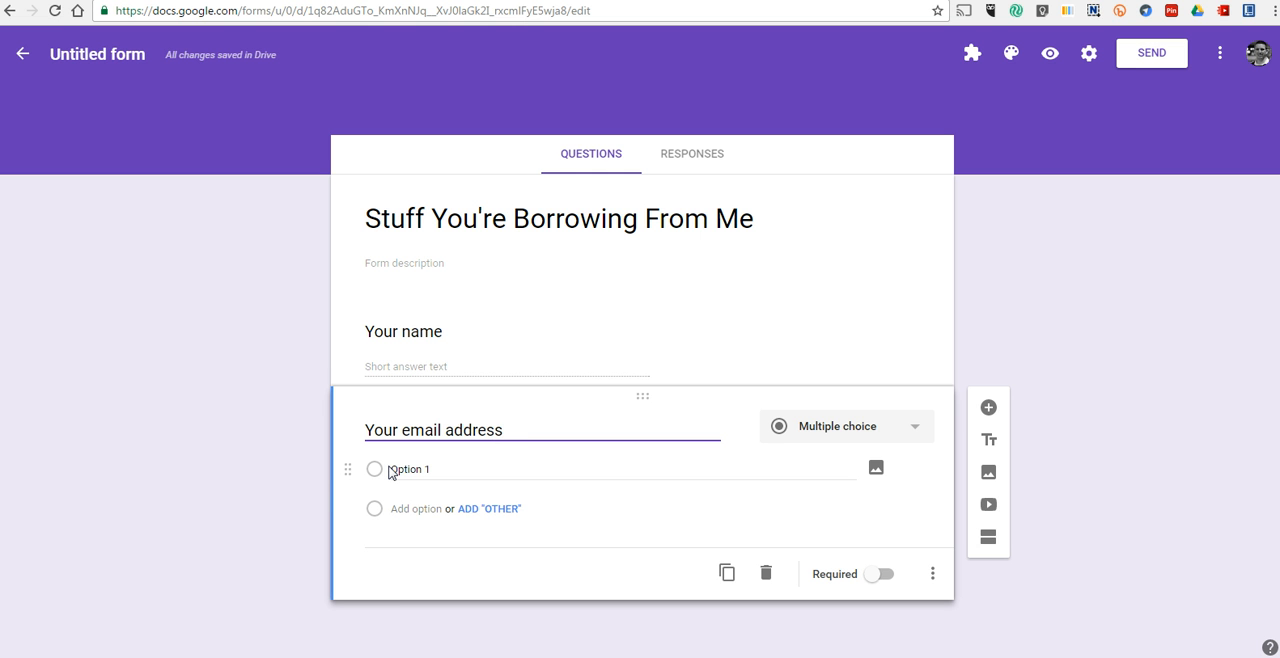
mouse_move(1040, 100)
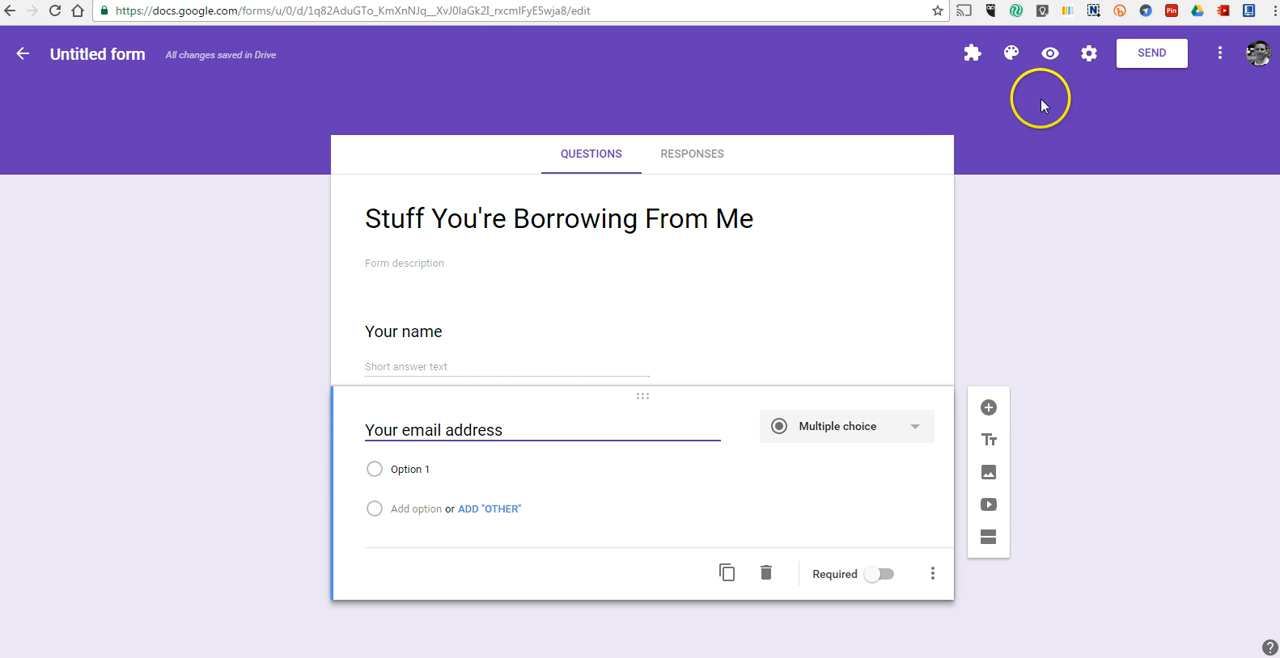
Step: Review the form settings without changes and check the installed add-ons
left_click(1088, 53)
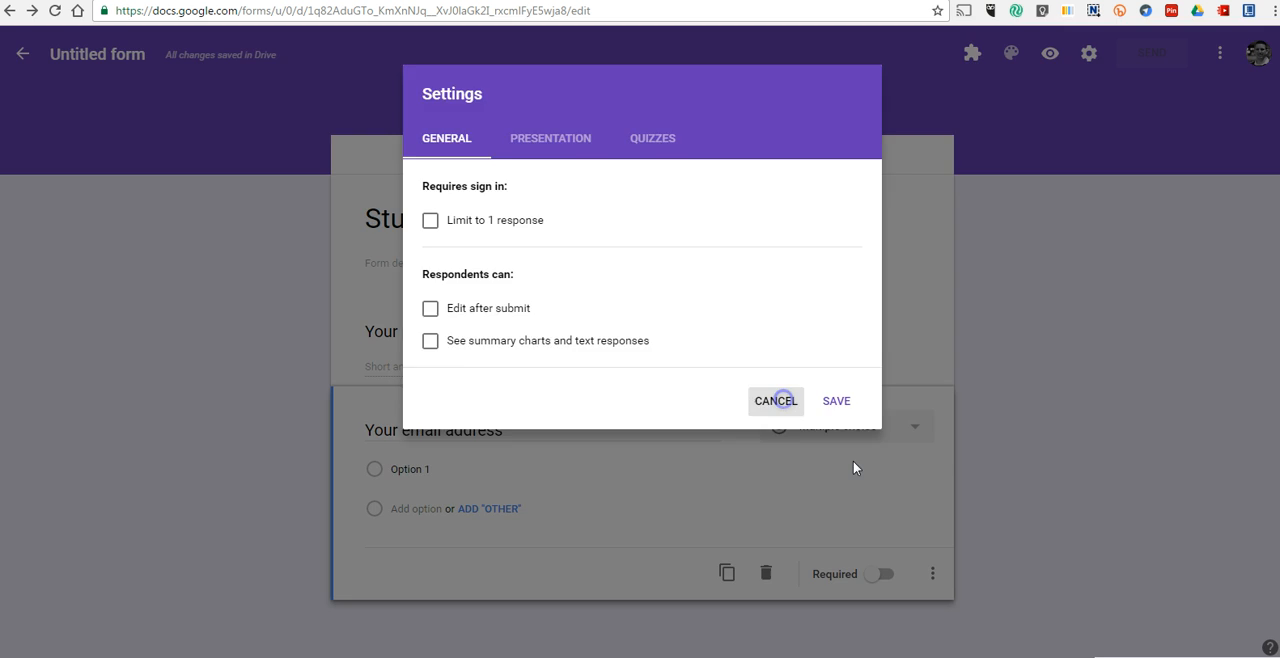
left_click(775, 400)
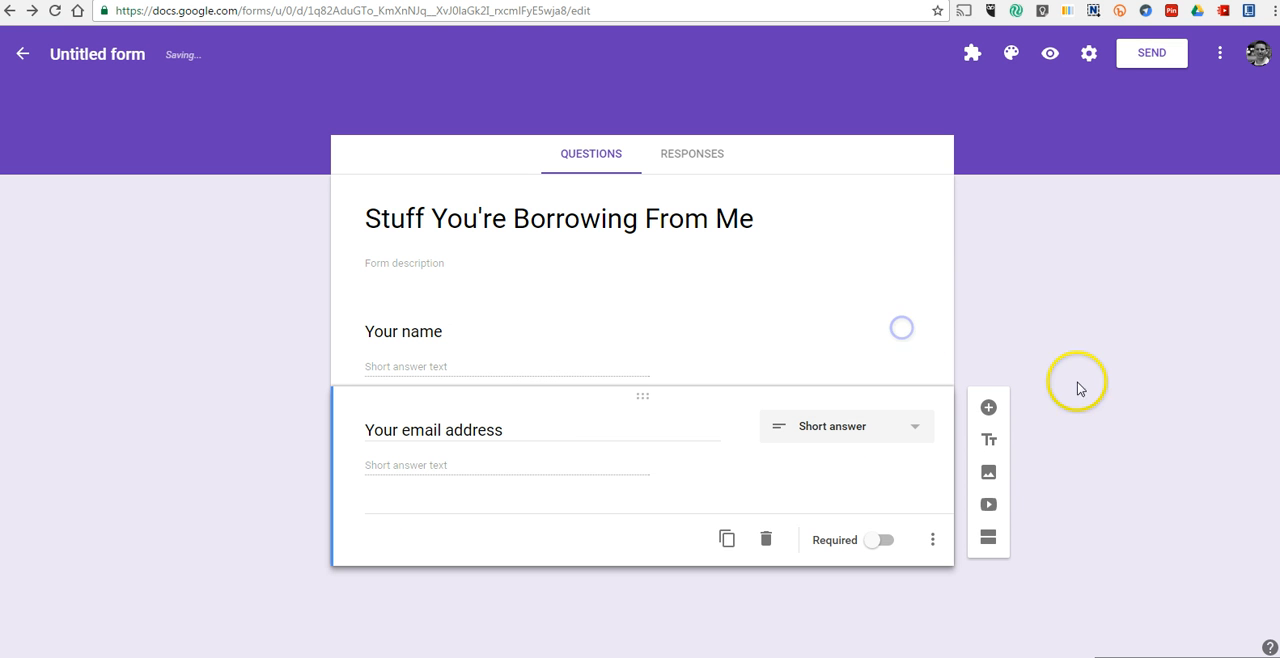
mouse_move(1116, 387)
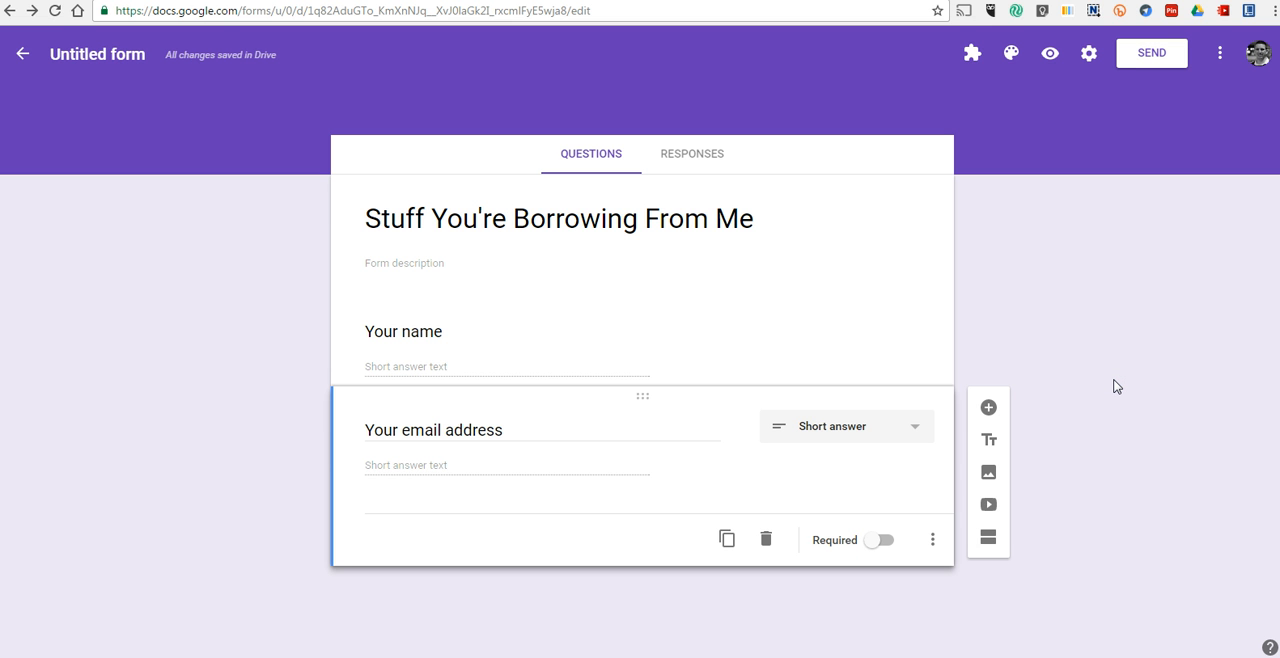
mouse_move(1012, 362)
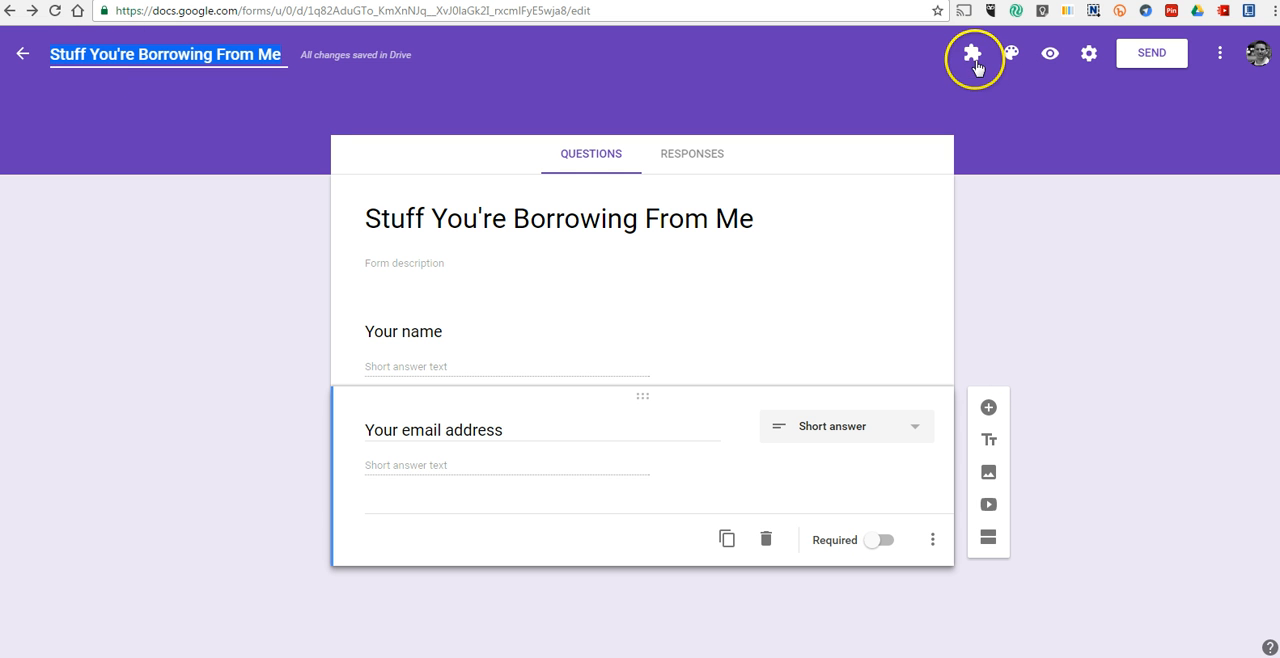
left_click(971, 53)
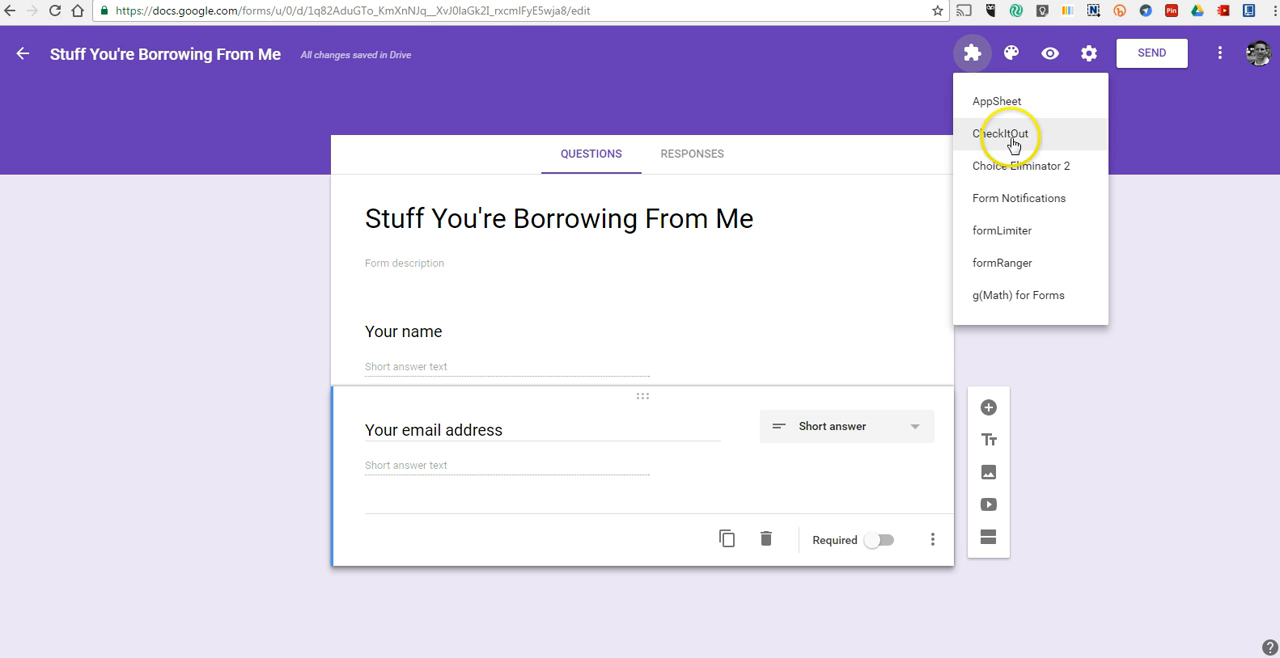
mouse_move(1230, 248)
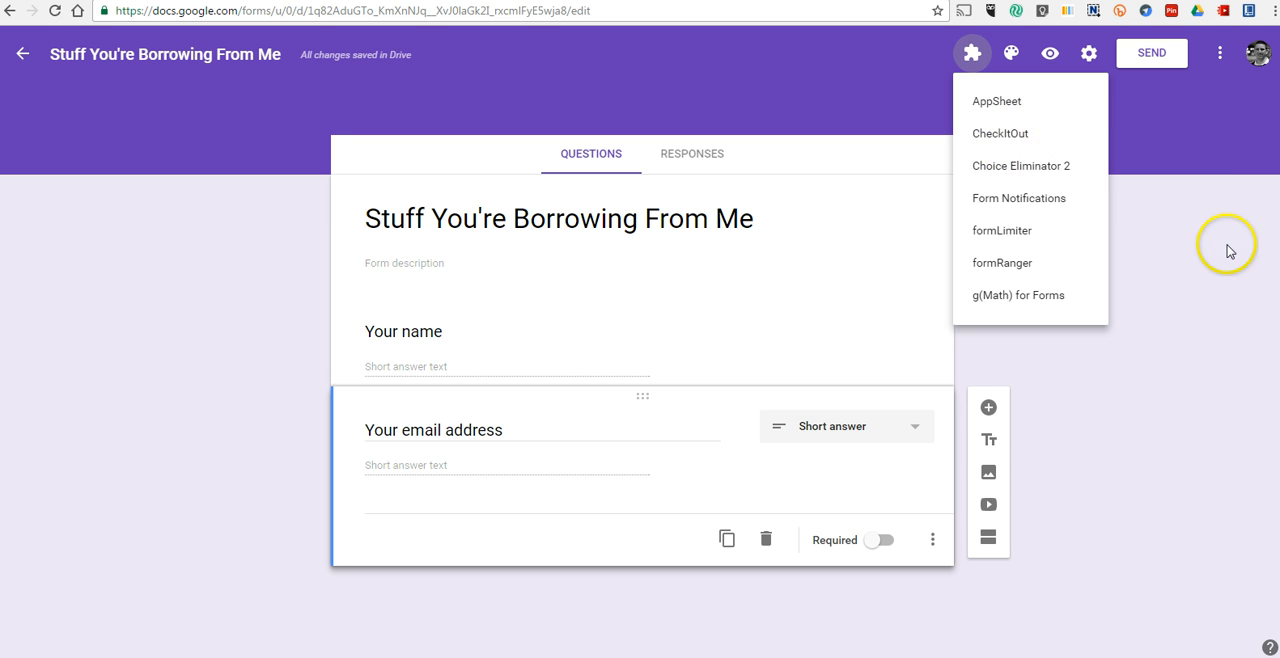
Step: Browse the add-on store briefly, then return to the installed add-ons list with formLimiter
left_click(1219, 53)
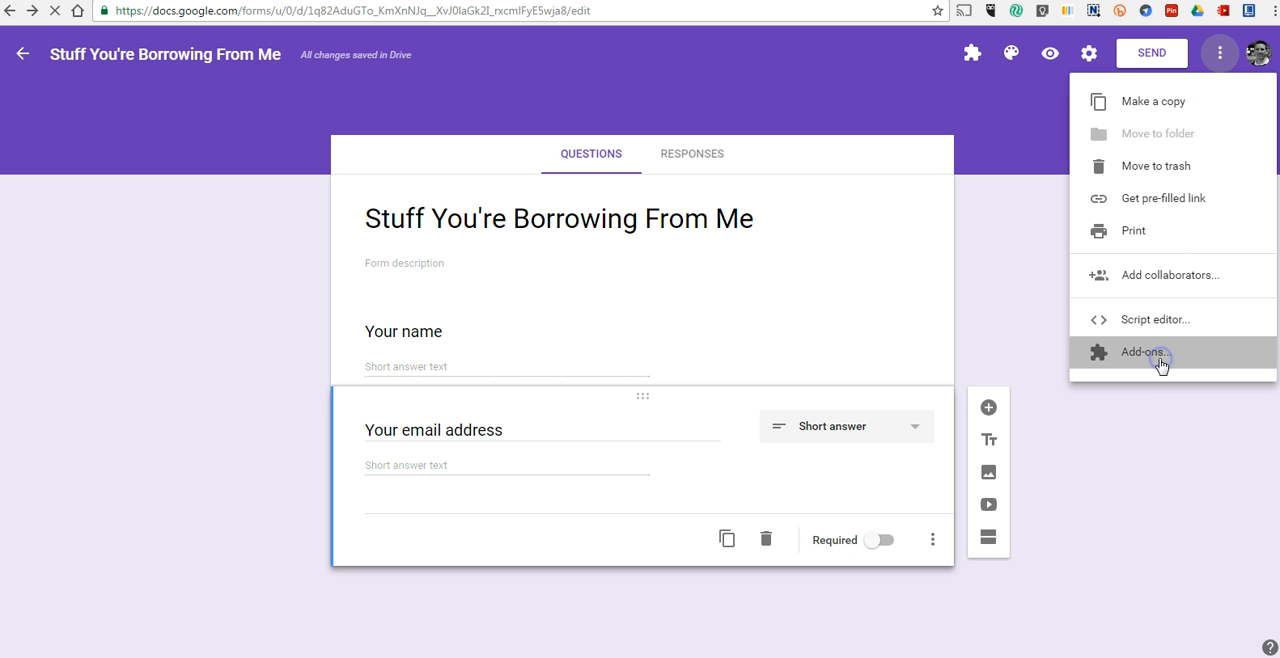
left_click(1142, 351)
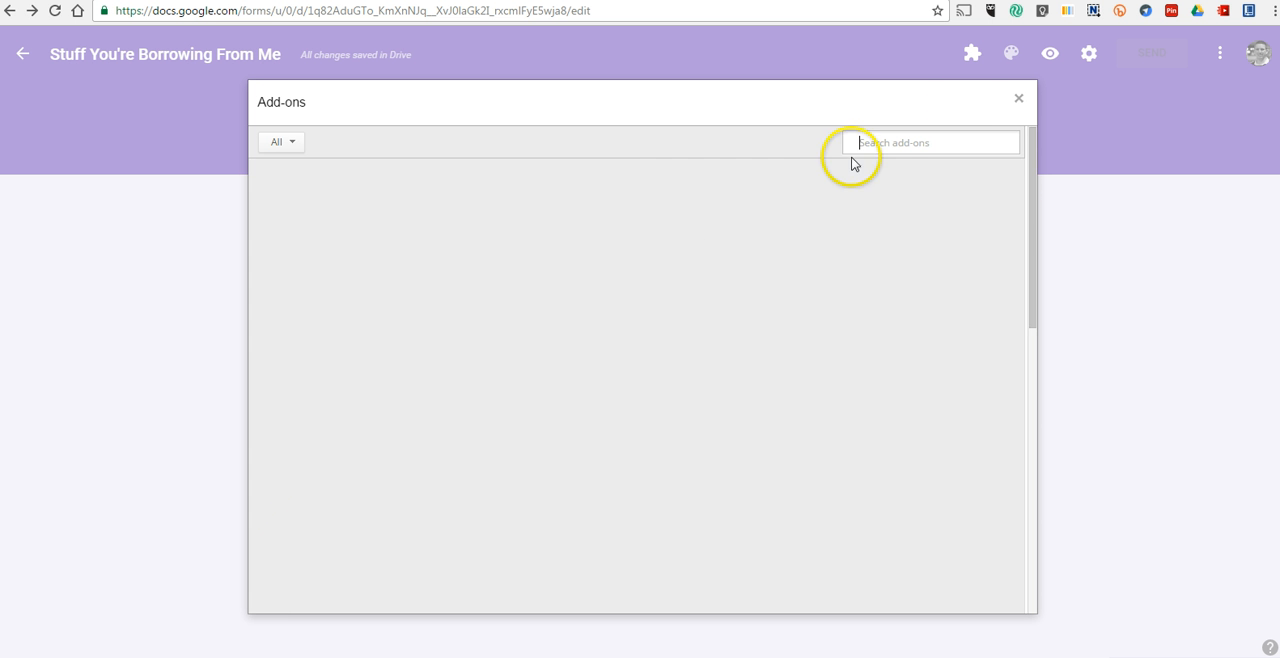
left_click(1018, 98)
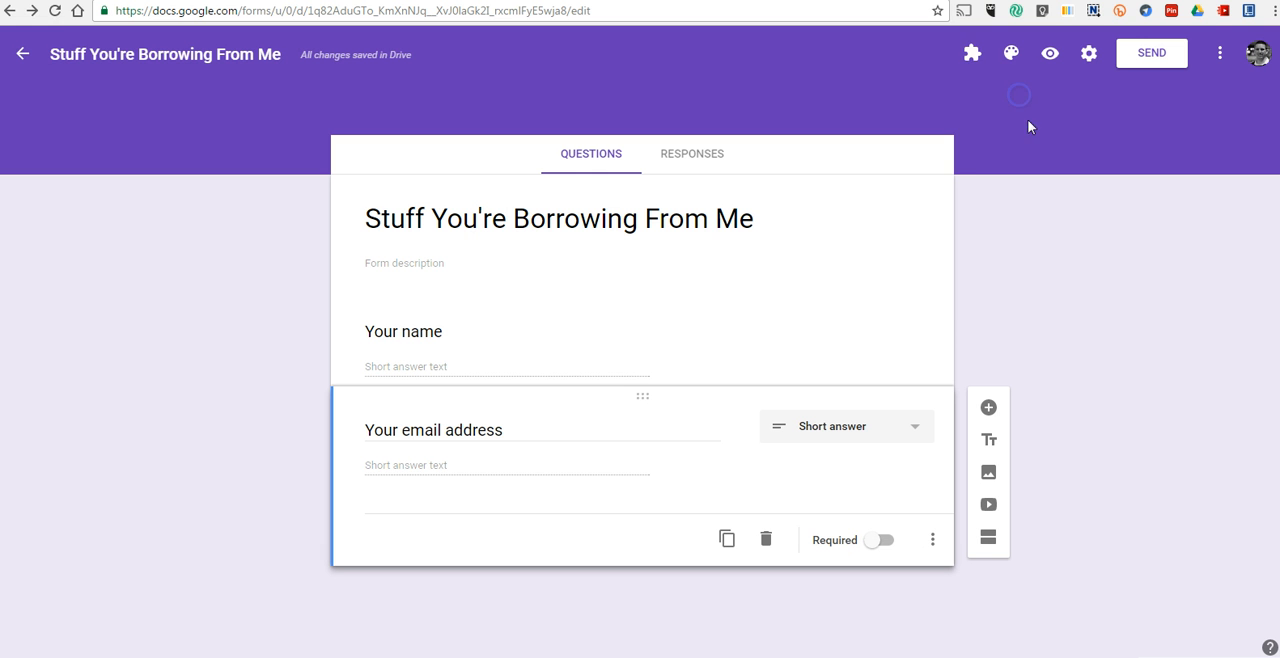
left_click(971, 53)
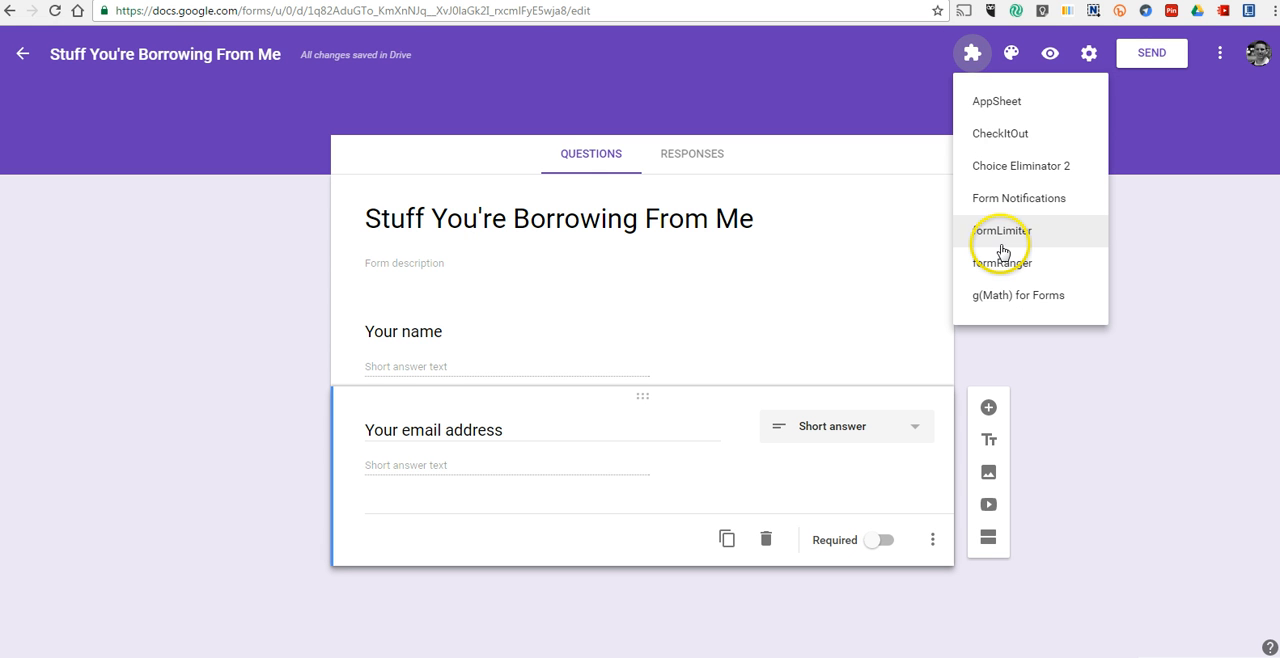
mouse_move(1012, 135)
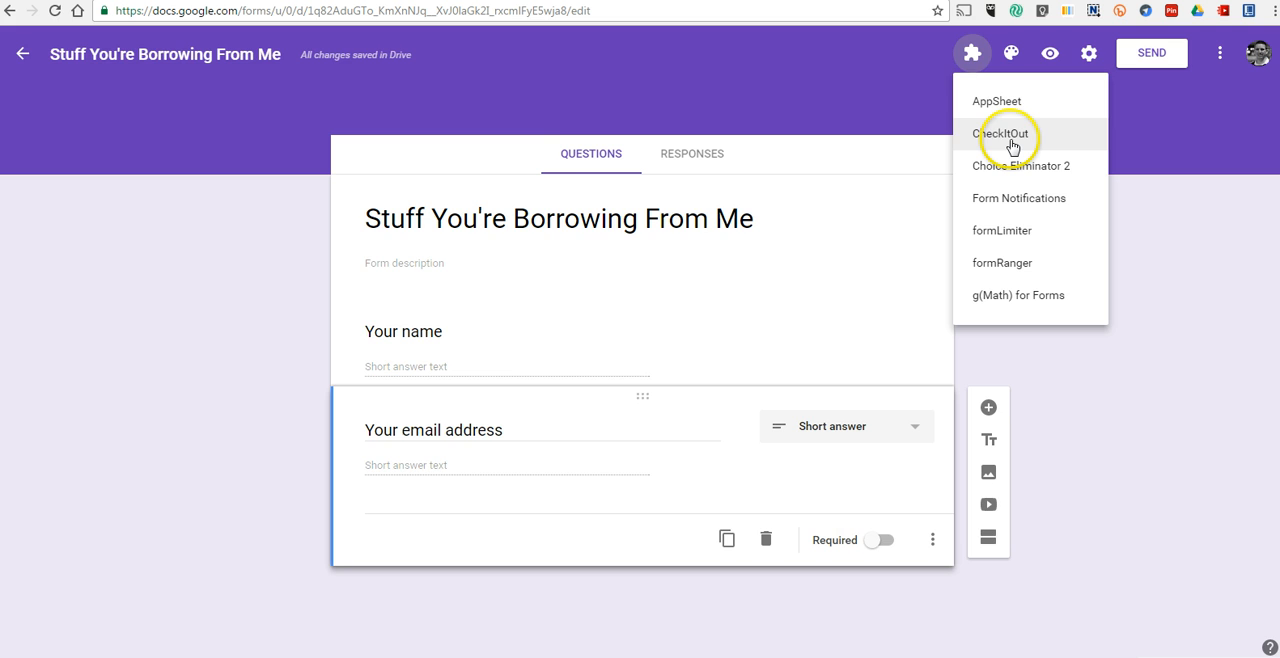
Step: Add a CheckItOut multiple-choice question set named Item for check-out/check-in
left_click(1001, 133)
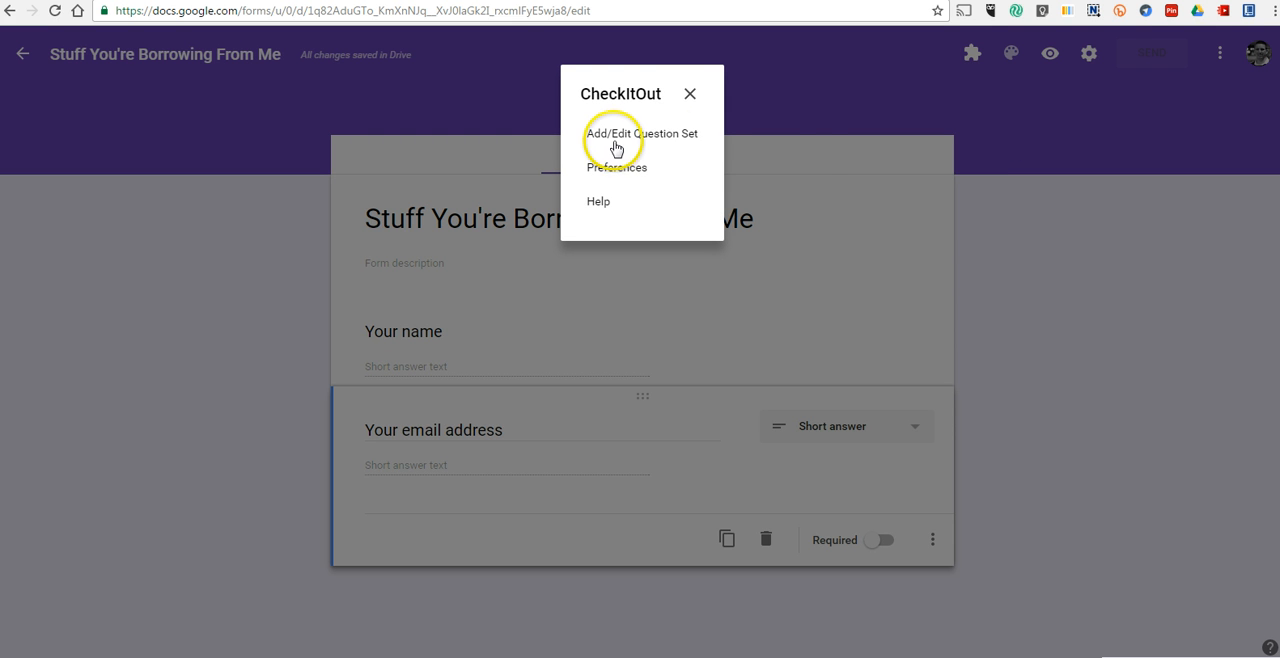
left_click(641, 133)
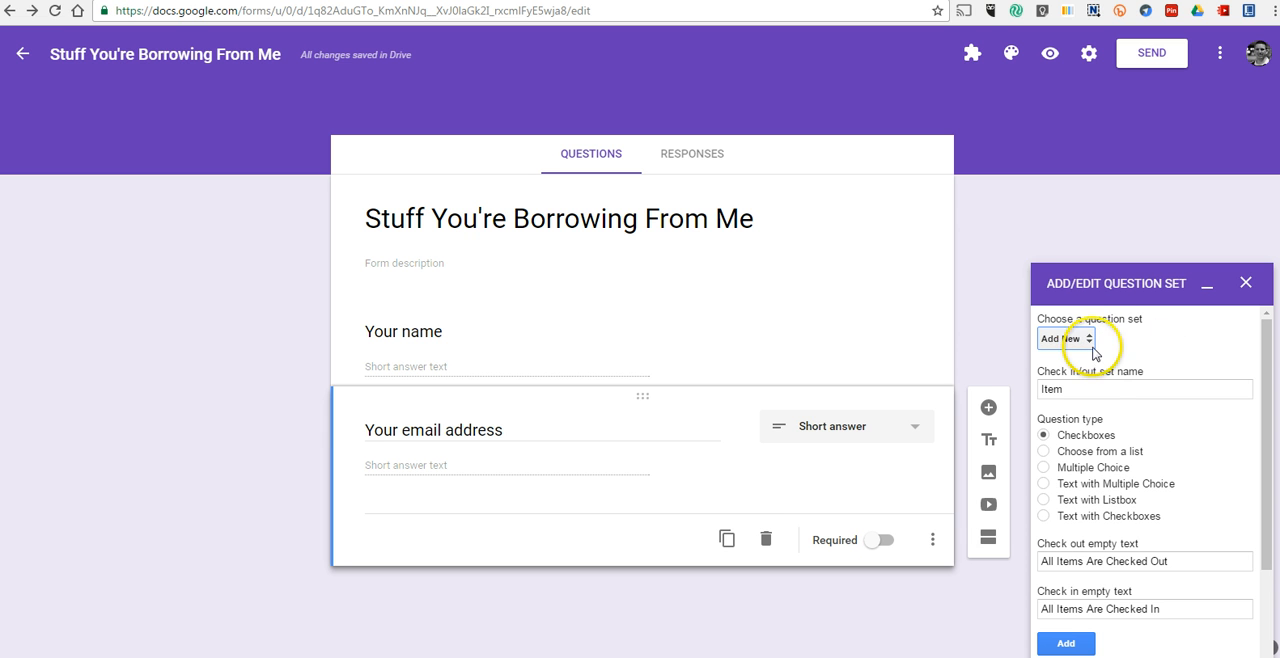
mouse_move(1052, 448)
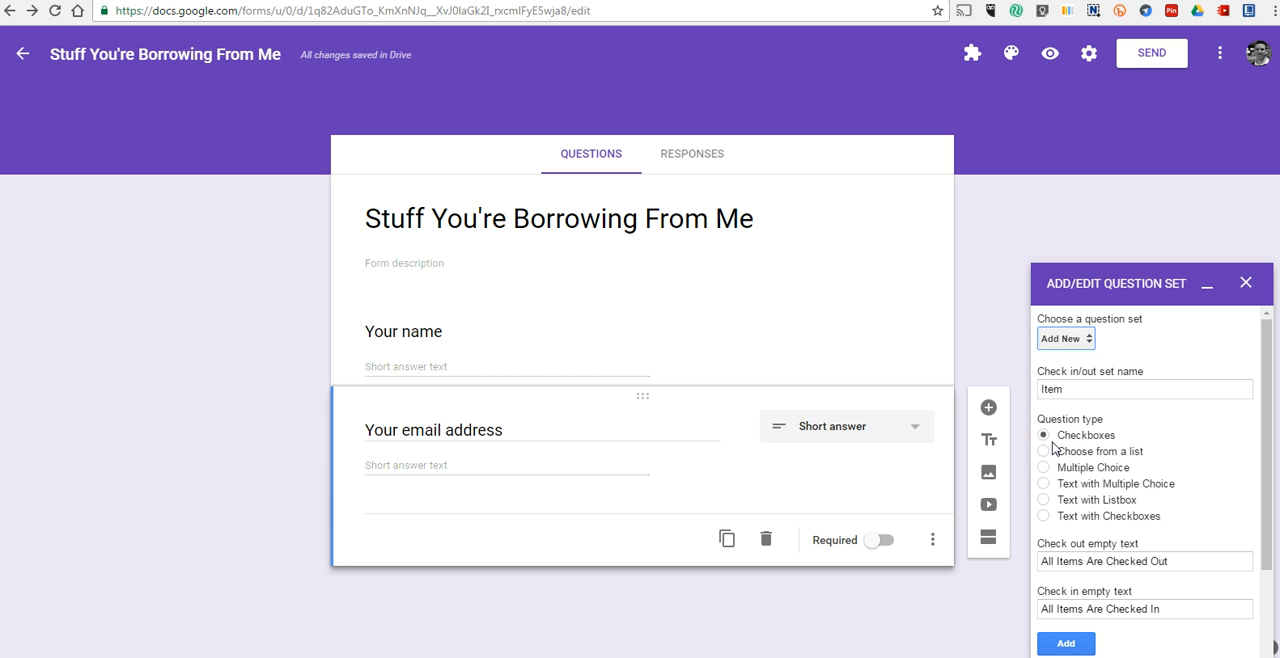
left_click(1043, 468)
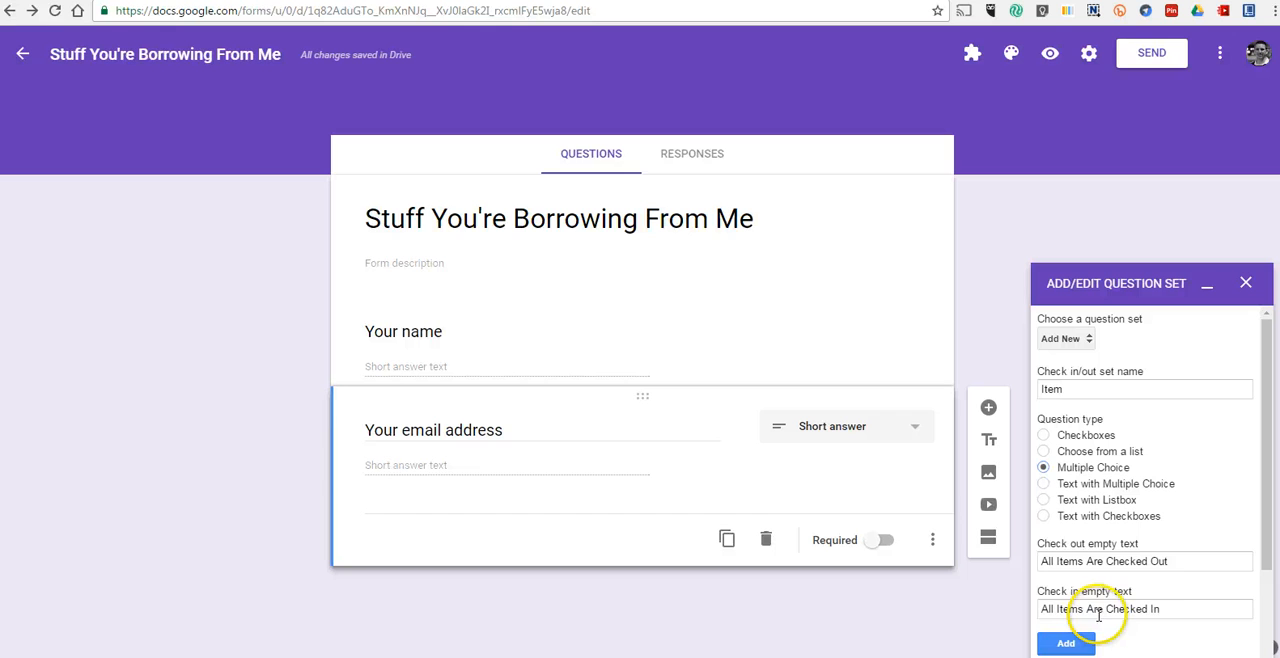
left_click(1066, 643)
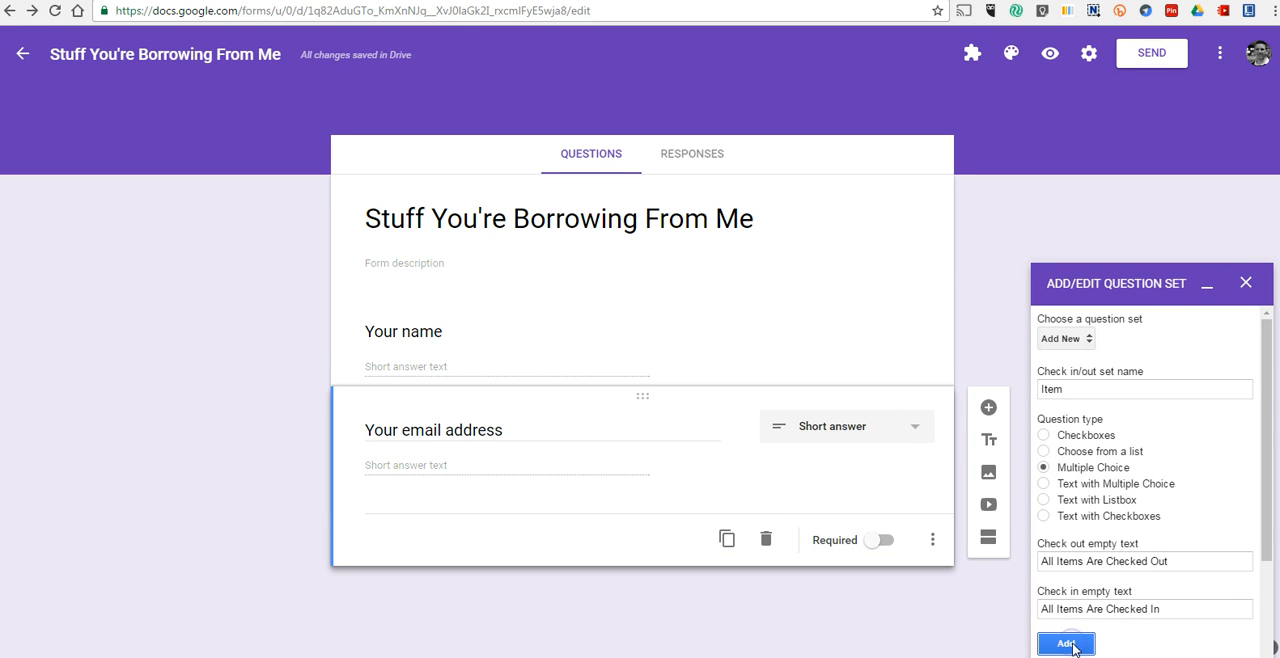
left_click(1065, 643)
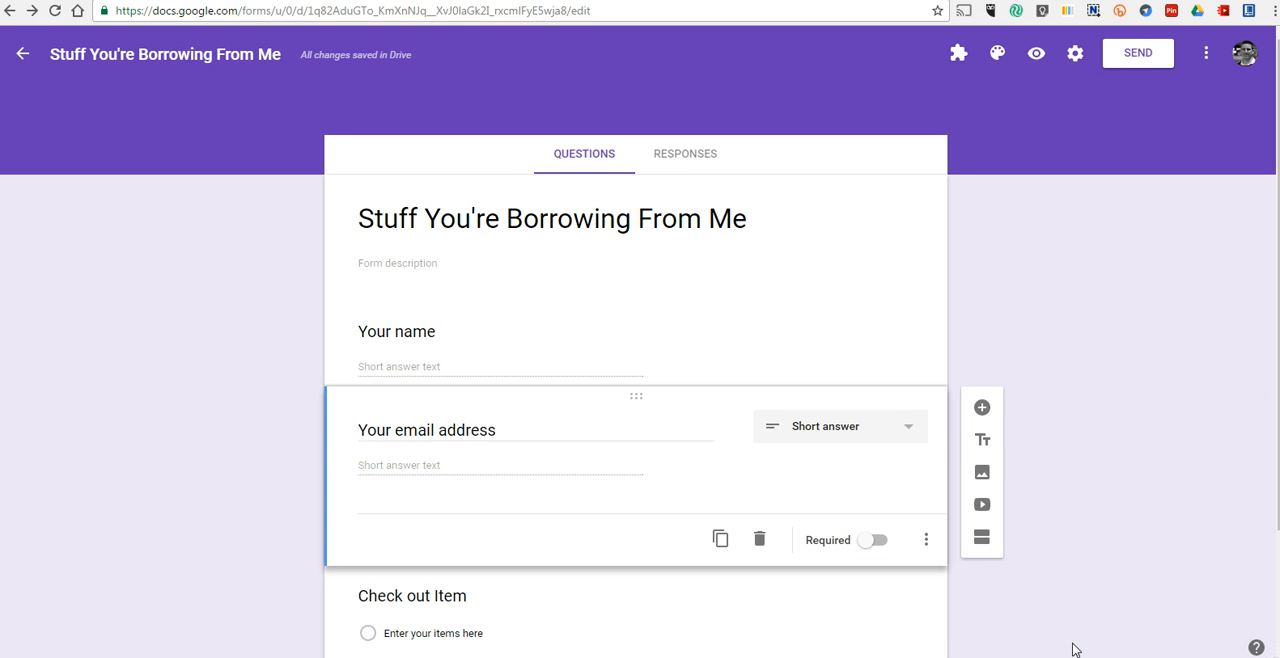
Step: Rename the Check out Item question to 'Book Title'
scroll("down", 3)
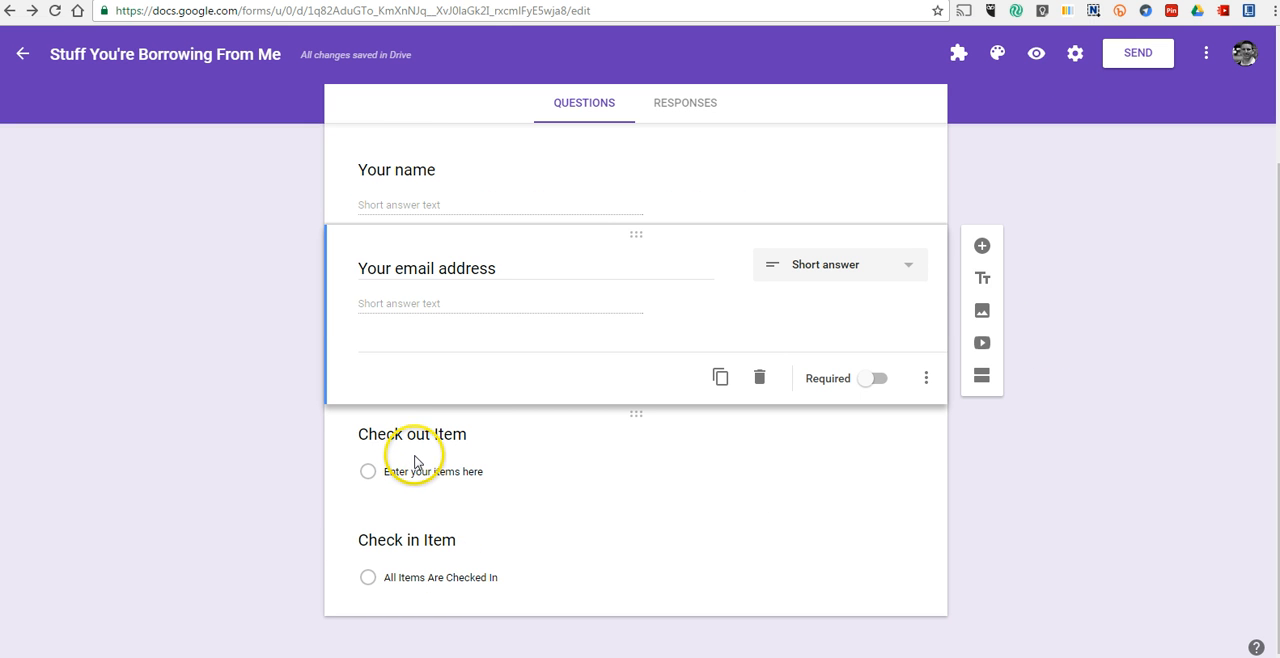
mouse_move(432, 471)
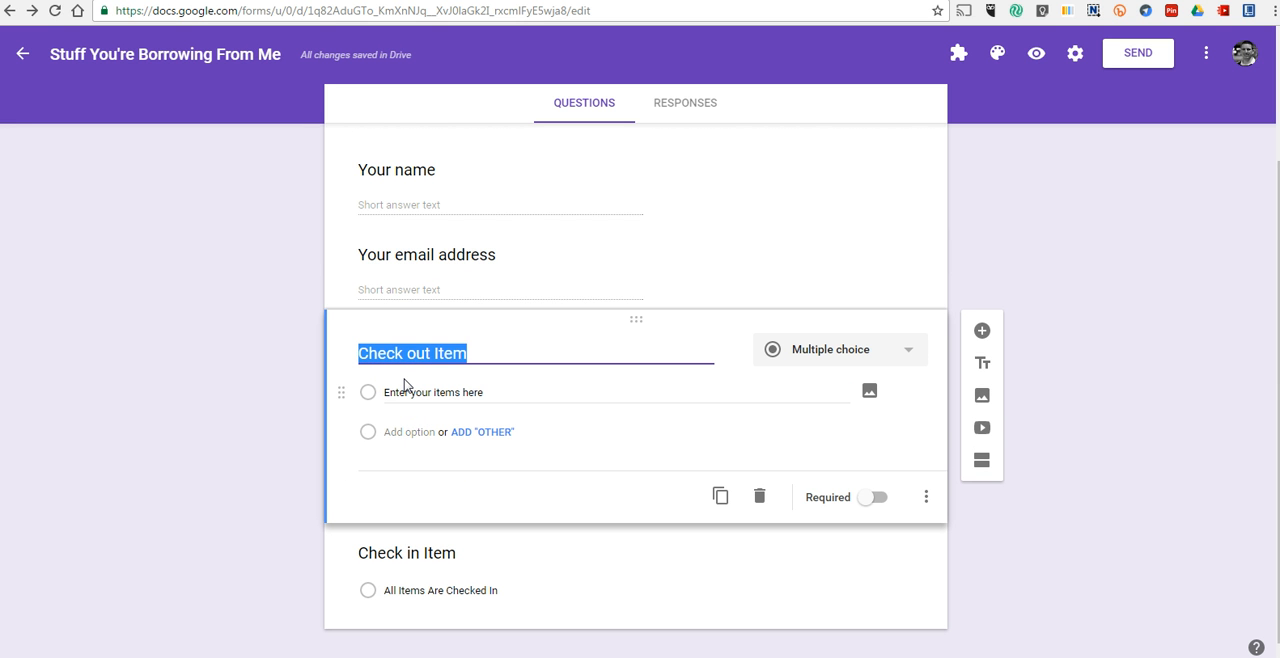
type("Book")
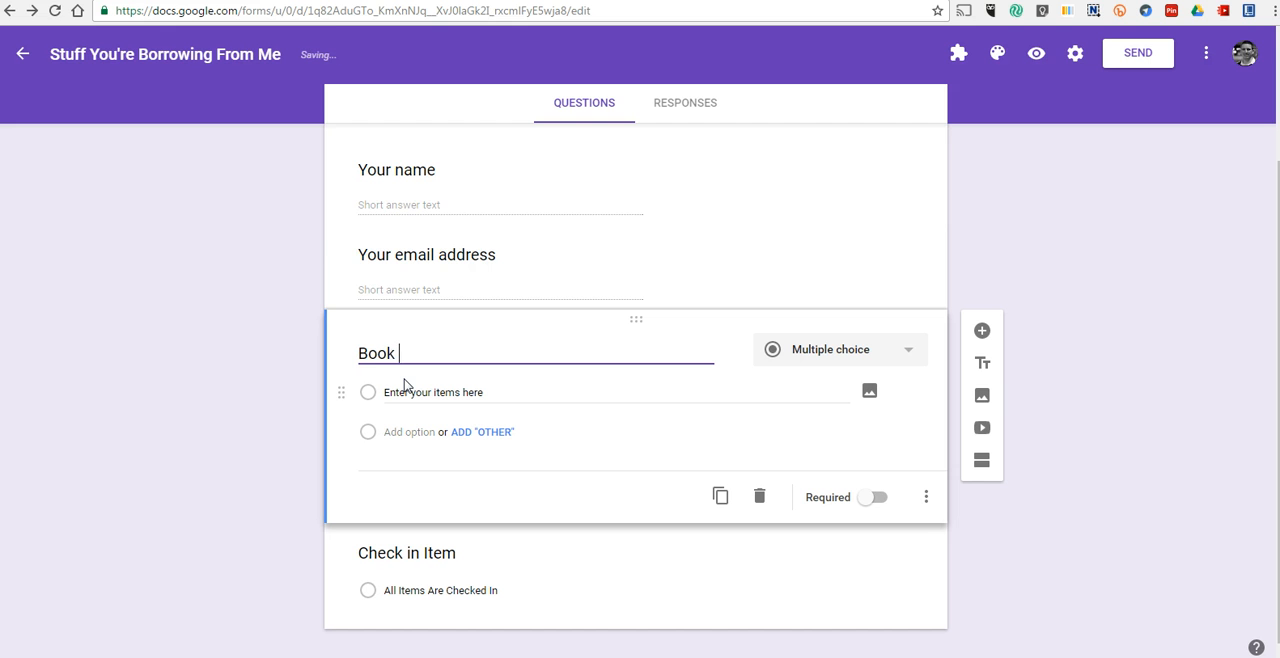
type("Title")
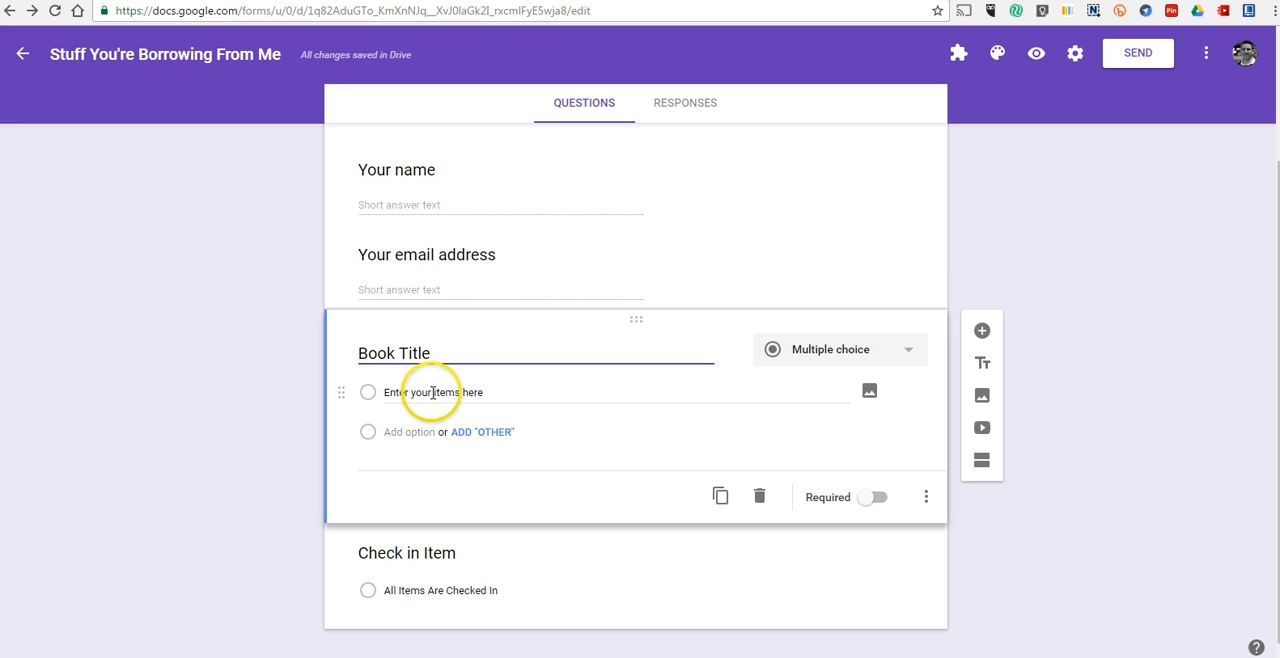
Step: Give it the choices Into Thin Air, Into the Wild and Into Outer Space
type("Into Thin Air")
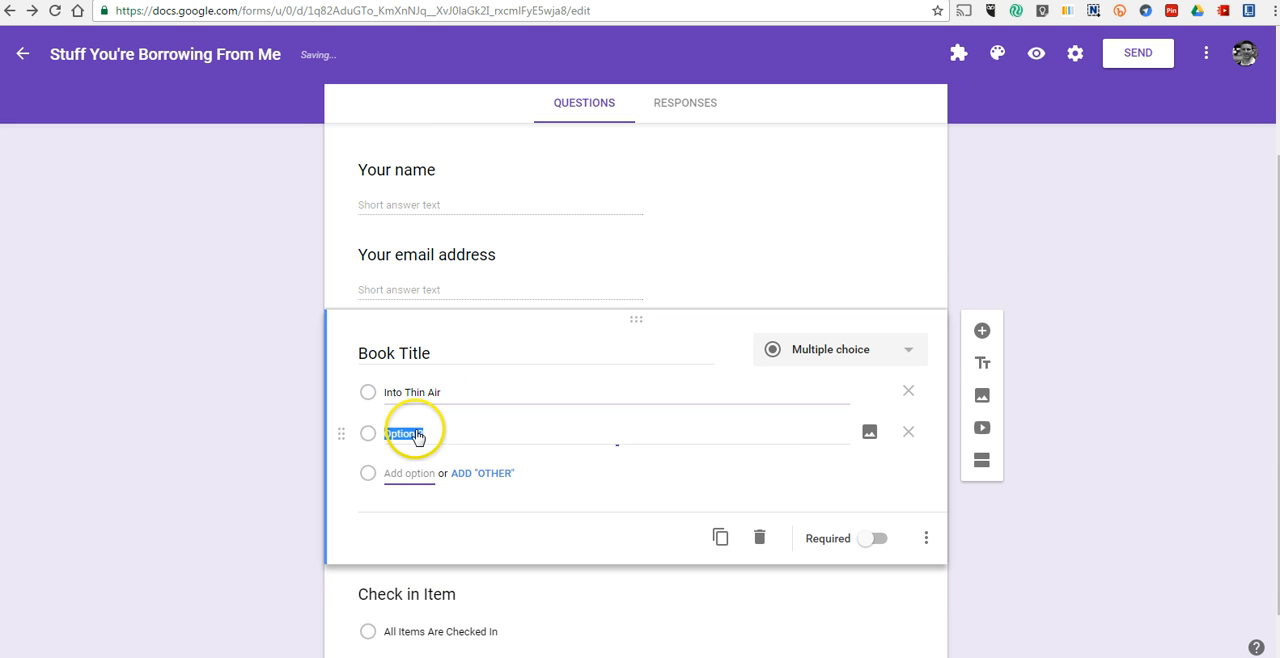
type("Into the Wild")
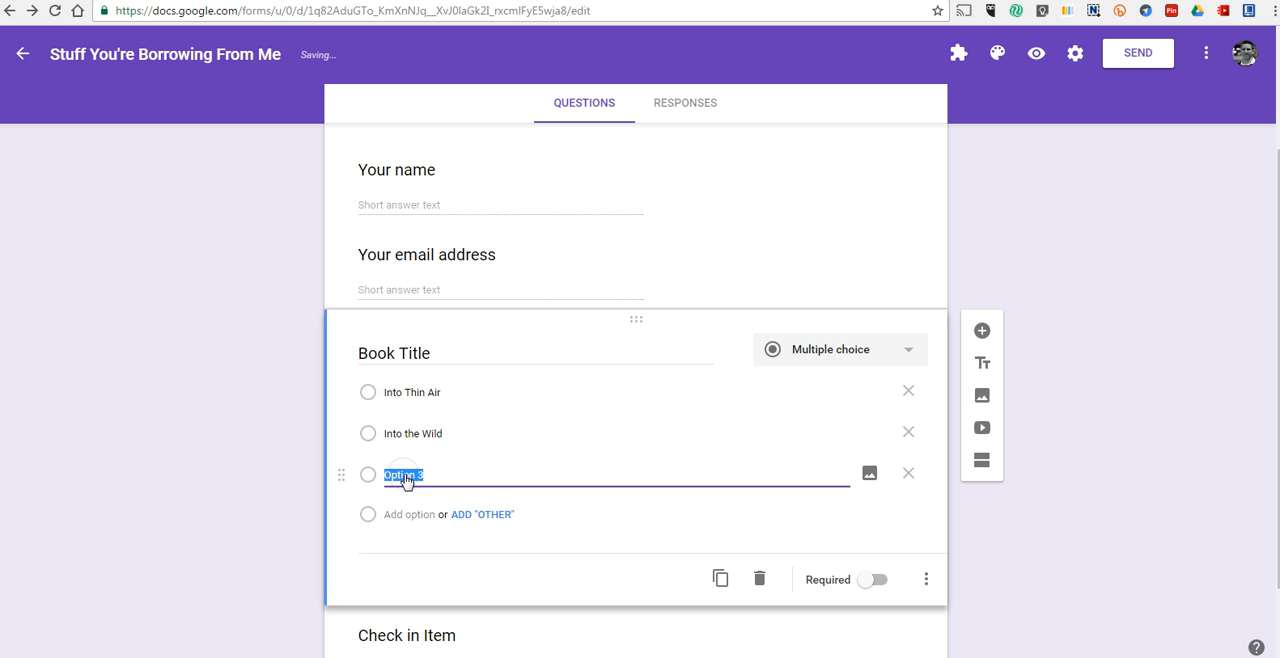
type("Into Outer")
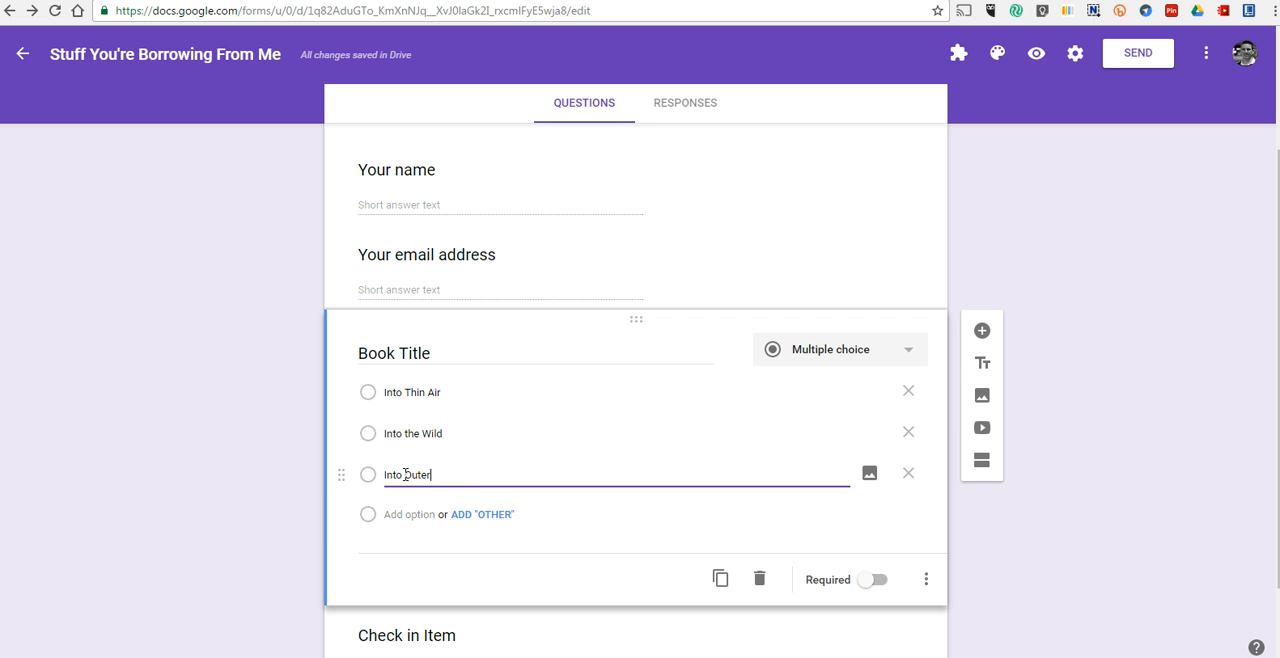
type("Space")
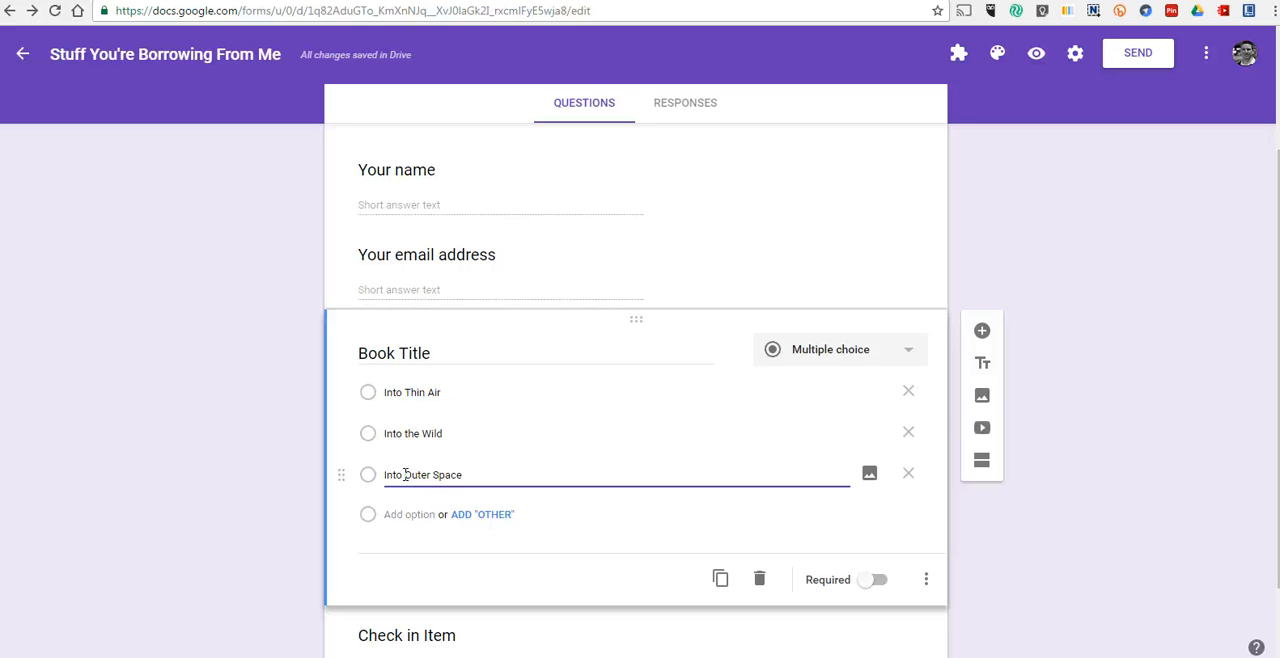
mouse_move(513, 447)
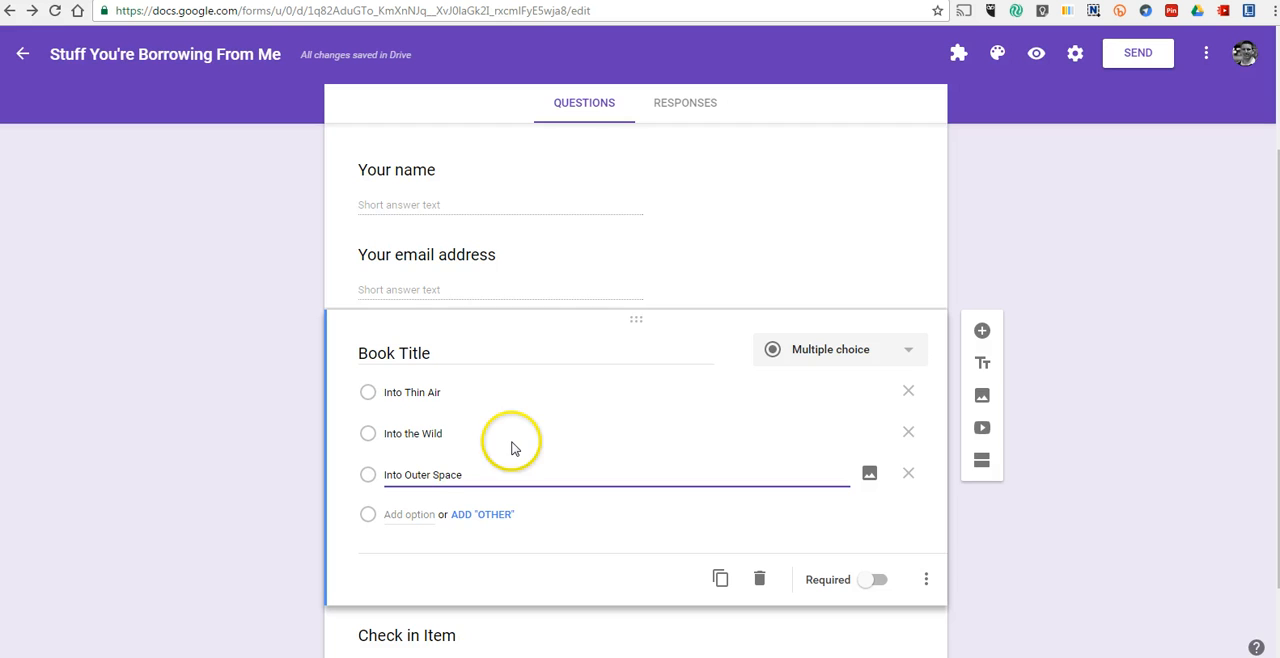
mouse_move(1133, 478)
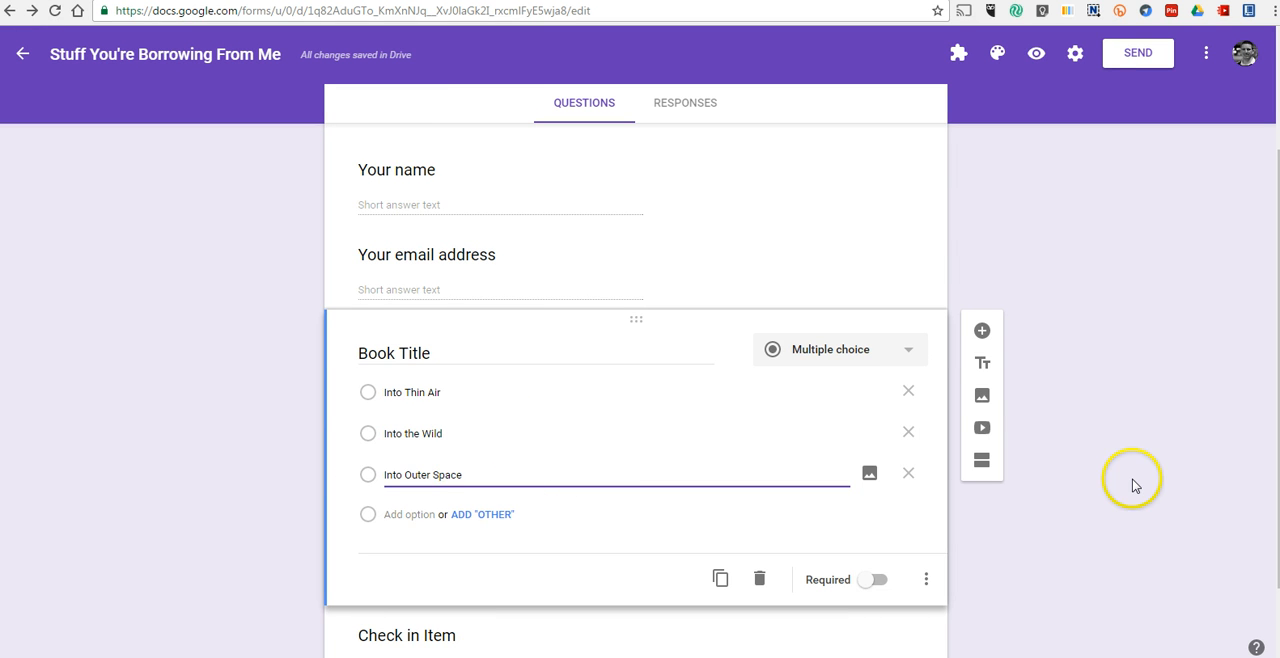
scroll("down", 3)
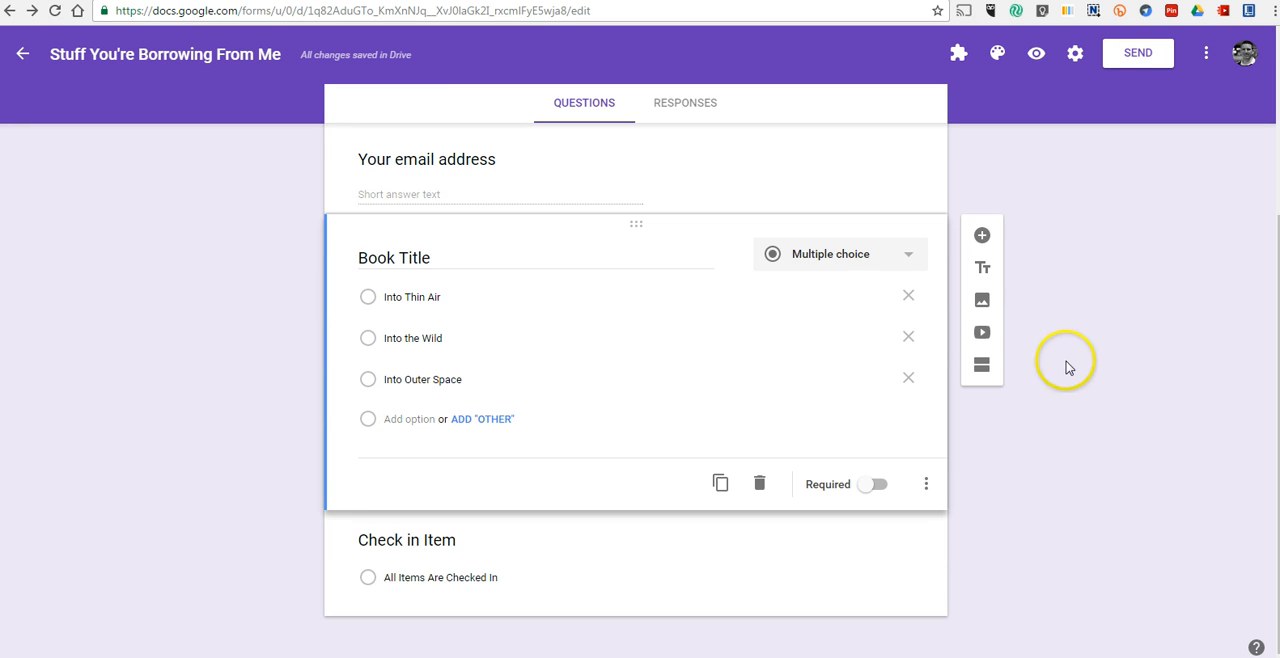
mouse_move(1061, 370)
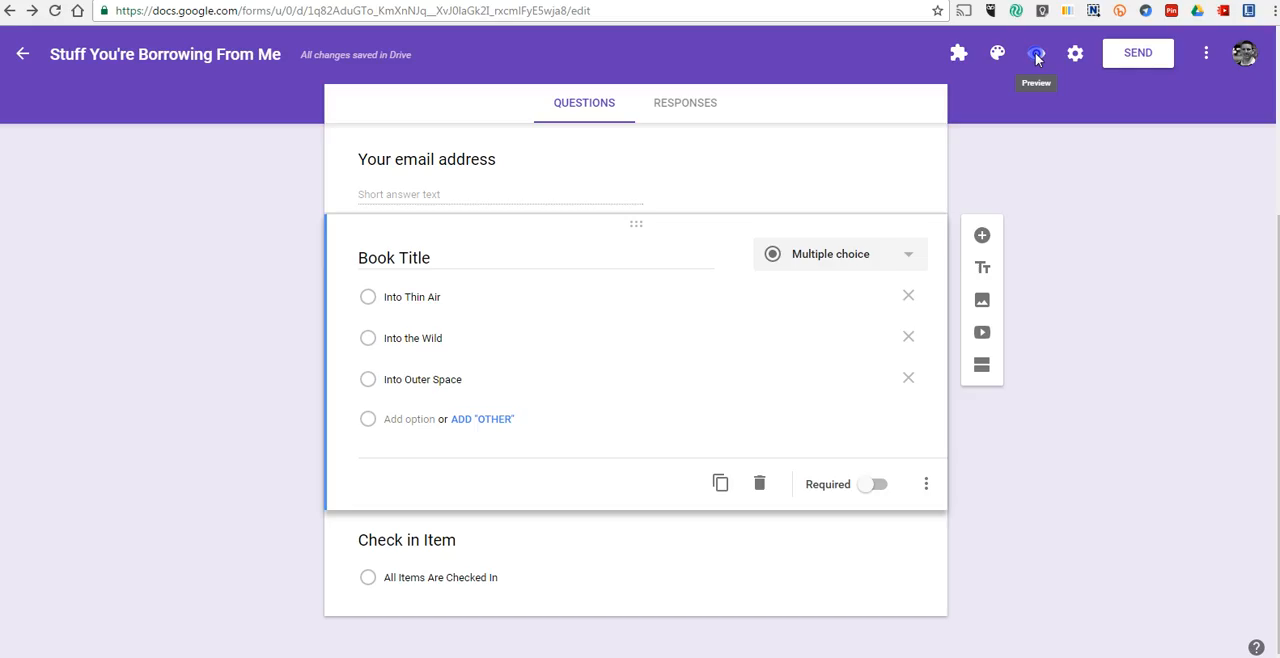
Step: Preview the form and submit a test response as Bob (bob.com) checking out Into Thin Air
left_click(1036, 53)
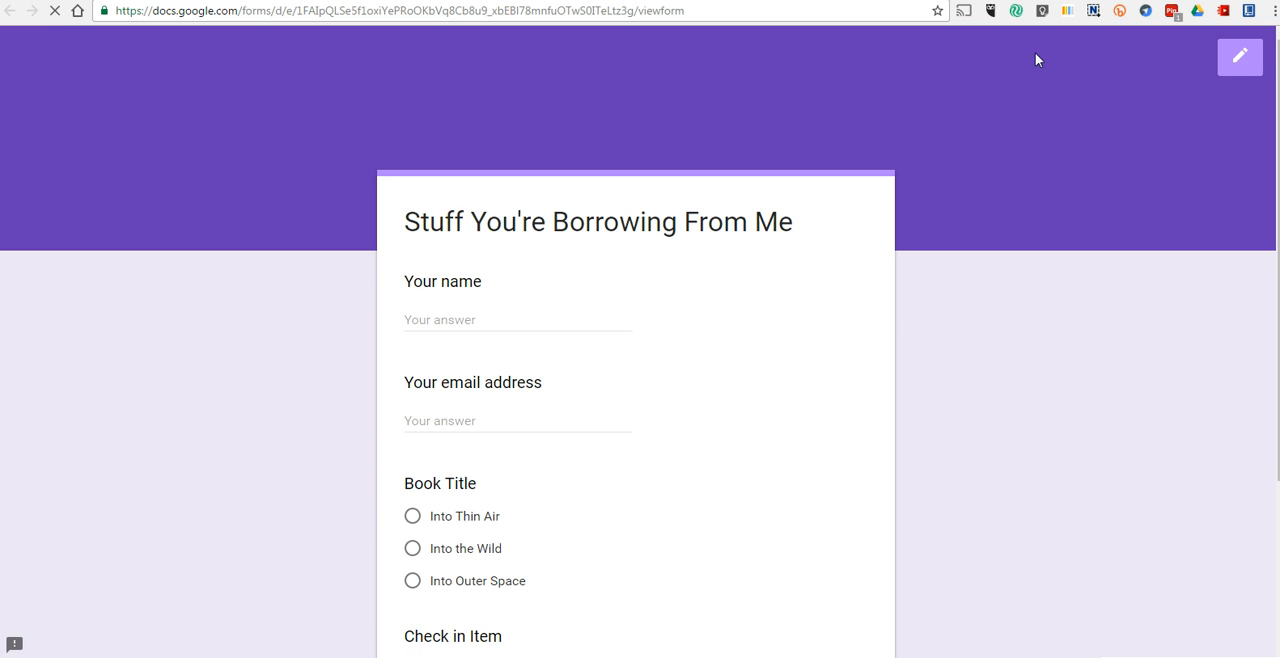
left_click(455, 319)
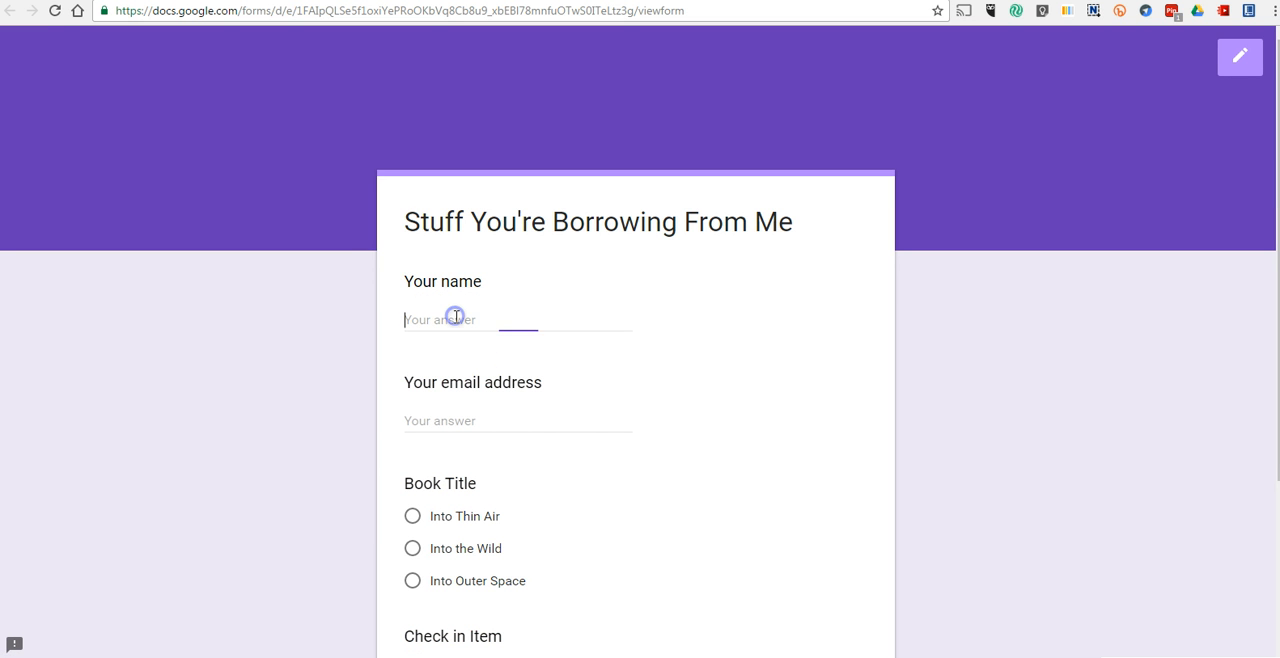
type("Bob@")
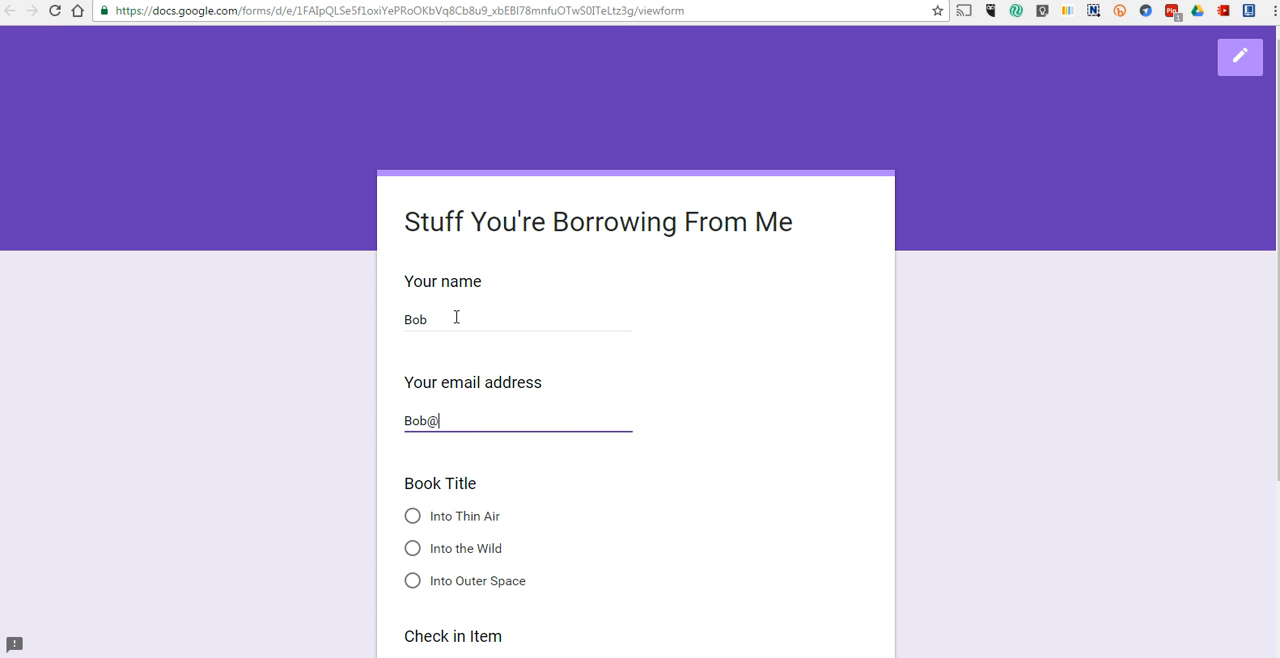
type("bob.com")
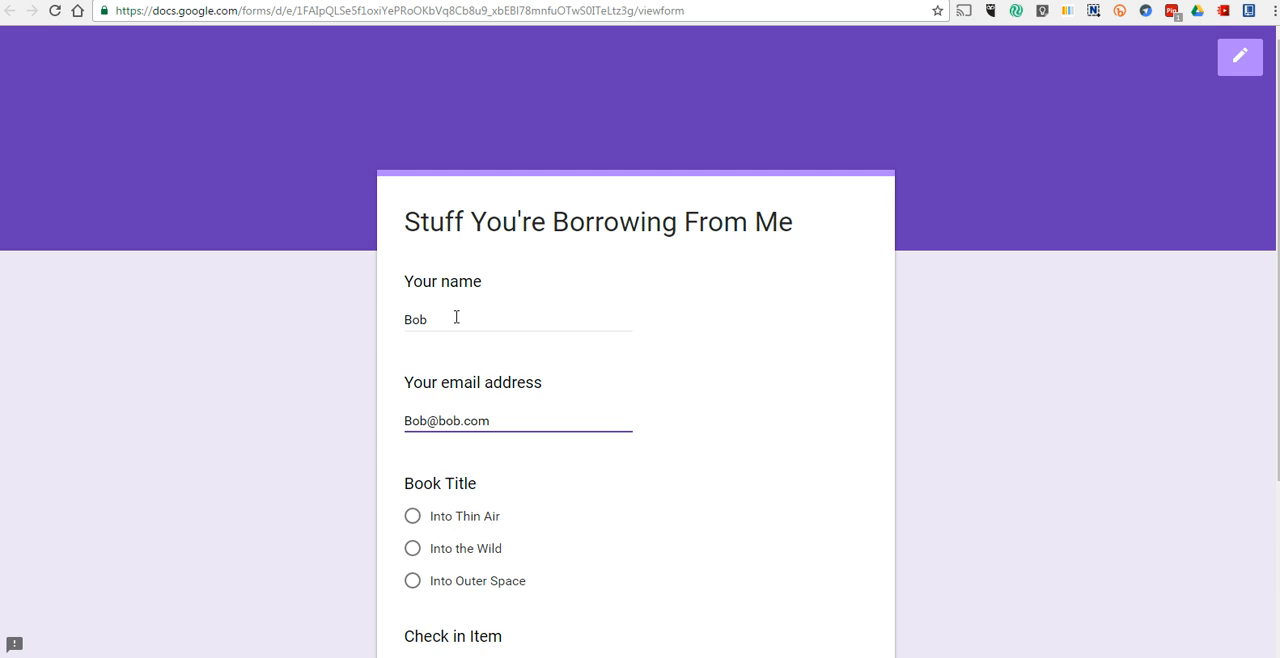
scroll("down", 3)
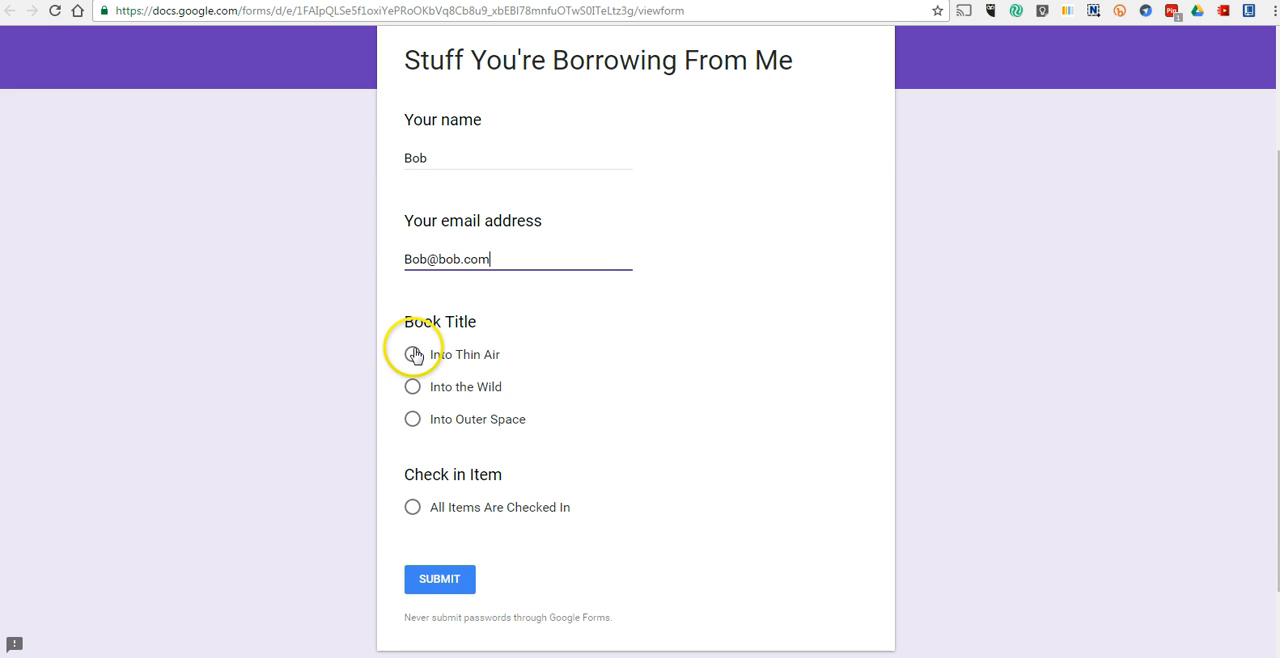
left_click(412, 354)
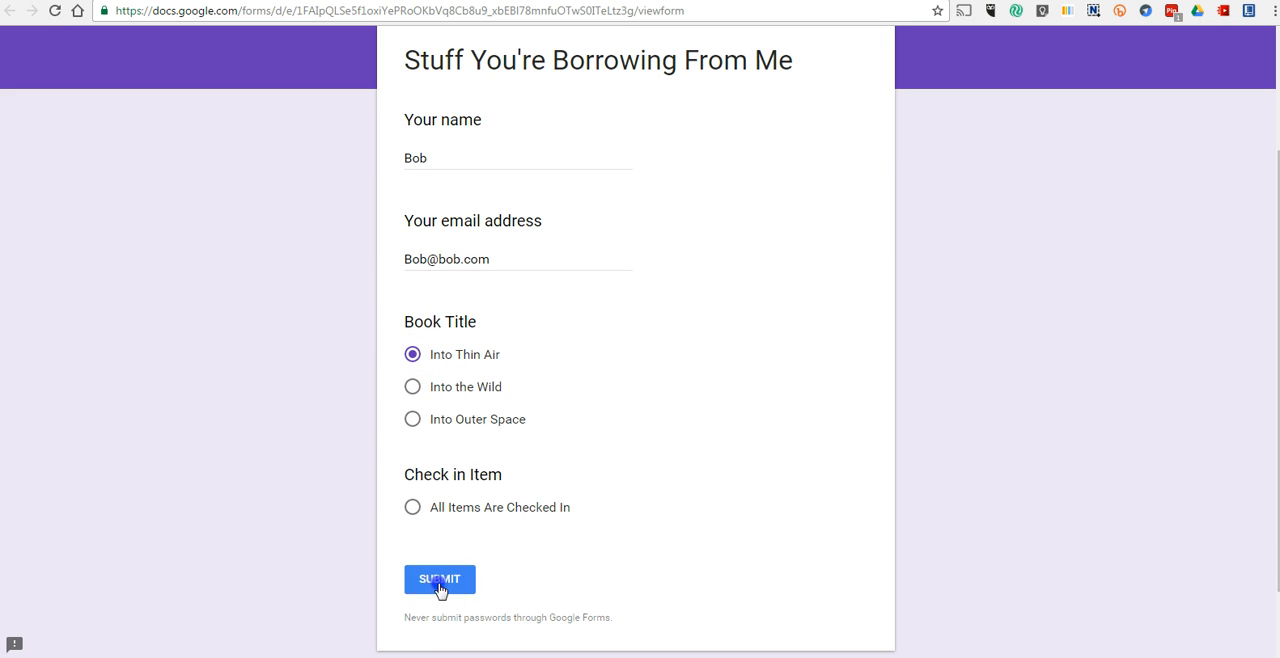
left_click(439, 578)
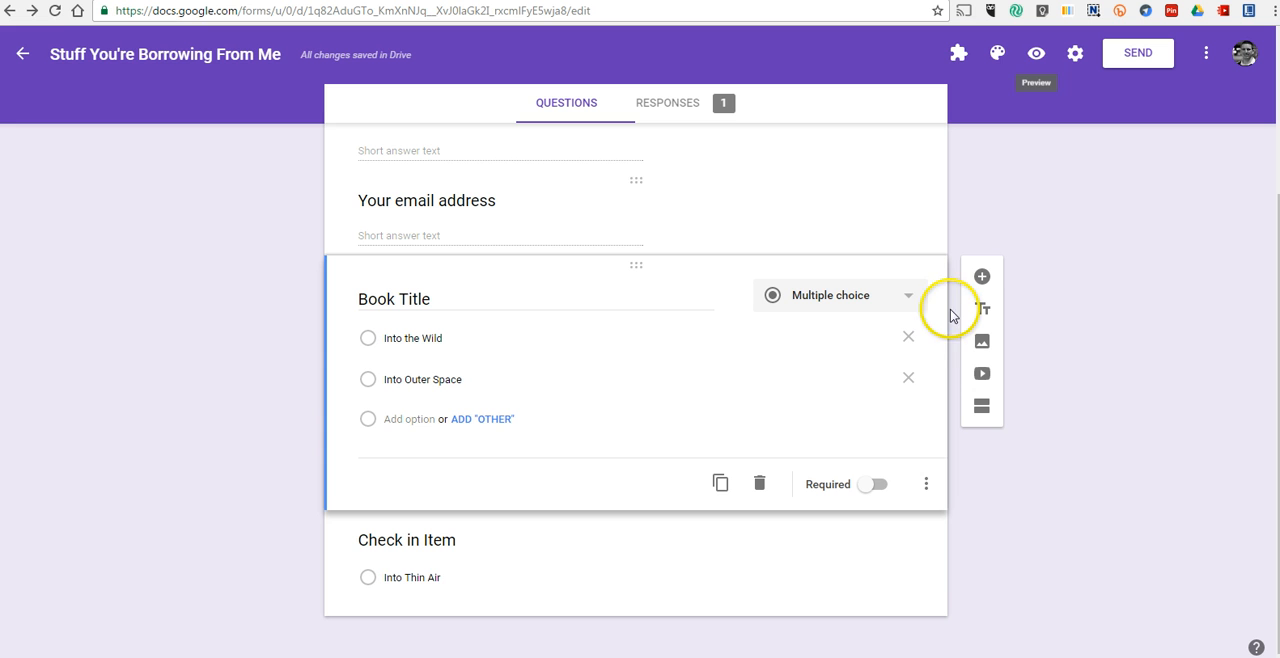
mouse_move(1037, 53)
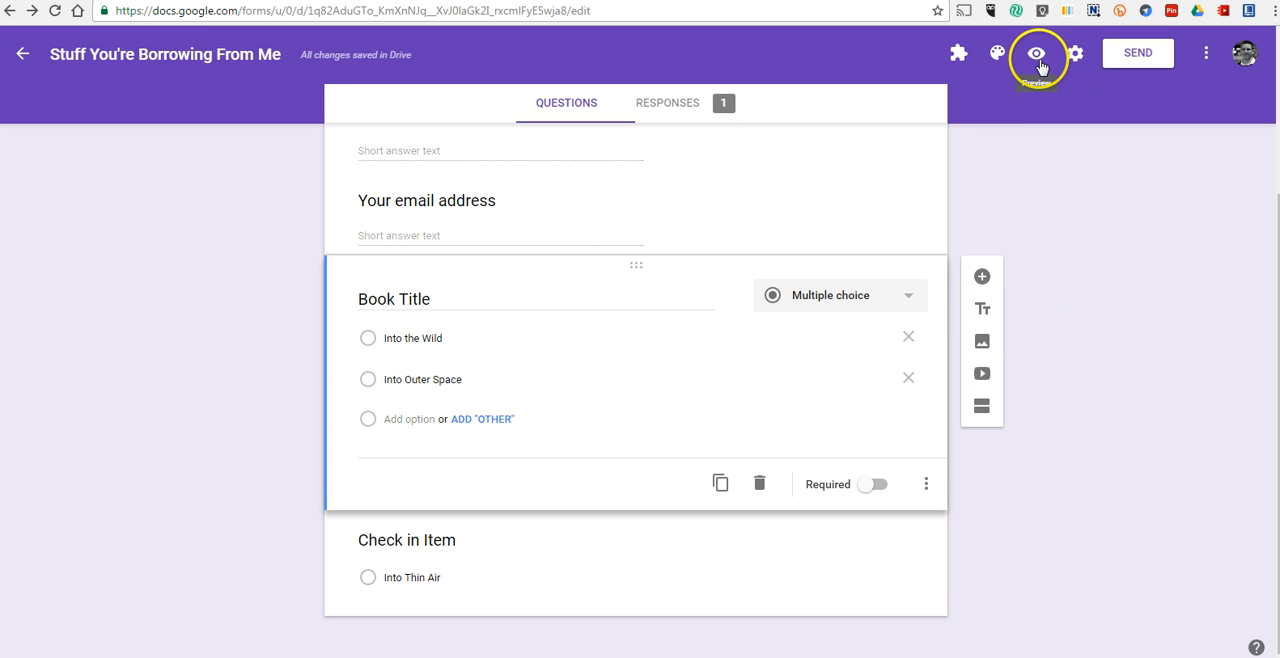
Step: Submit a second test response as Mary (mary.com) checking out Into the Wild
left_click(1037, 53)
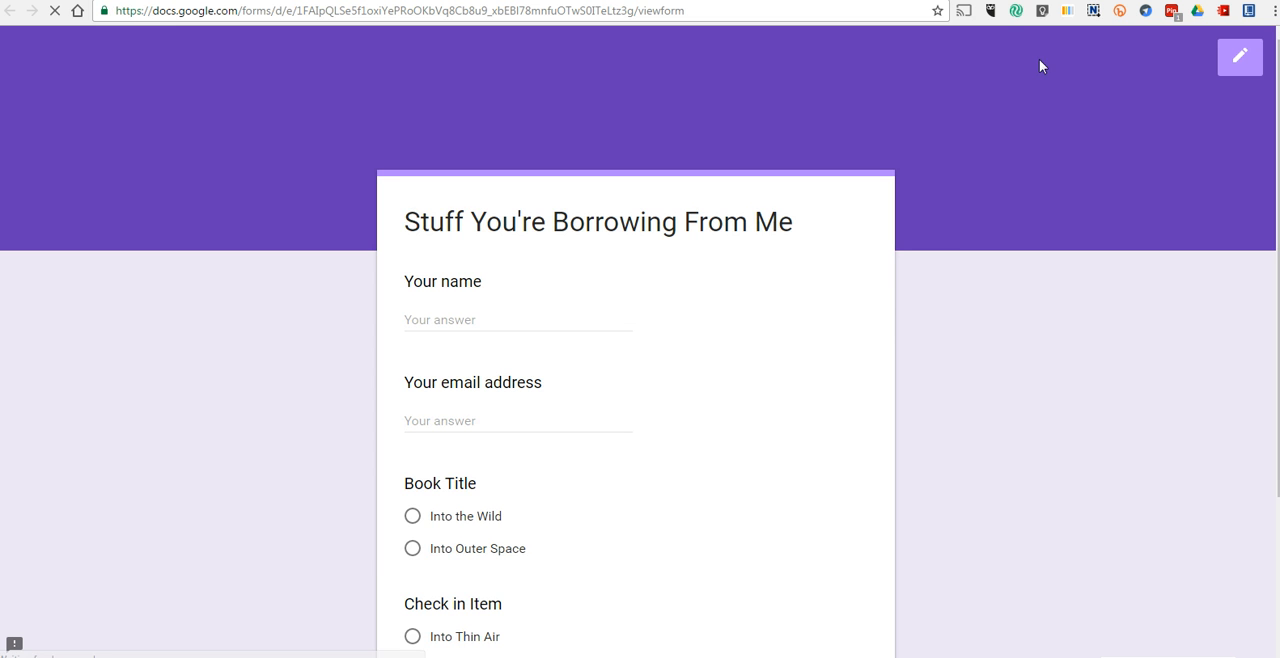
scroll("down", 3)
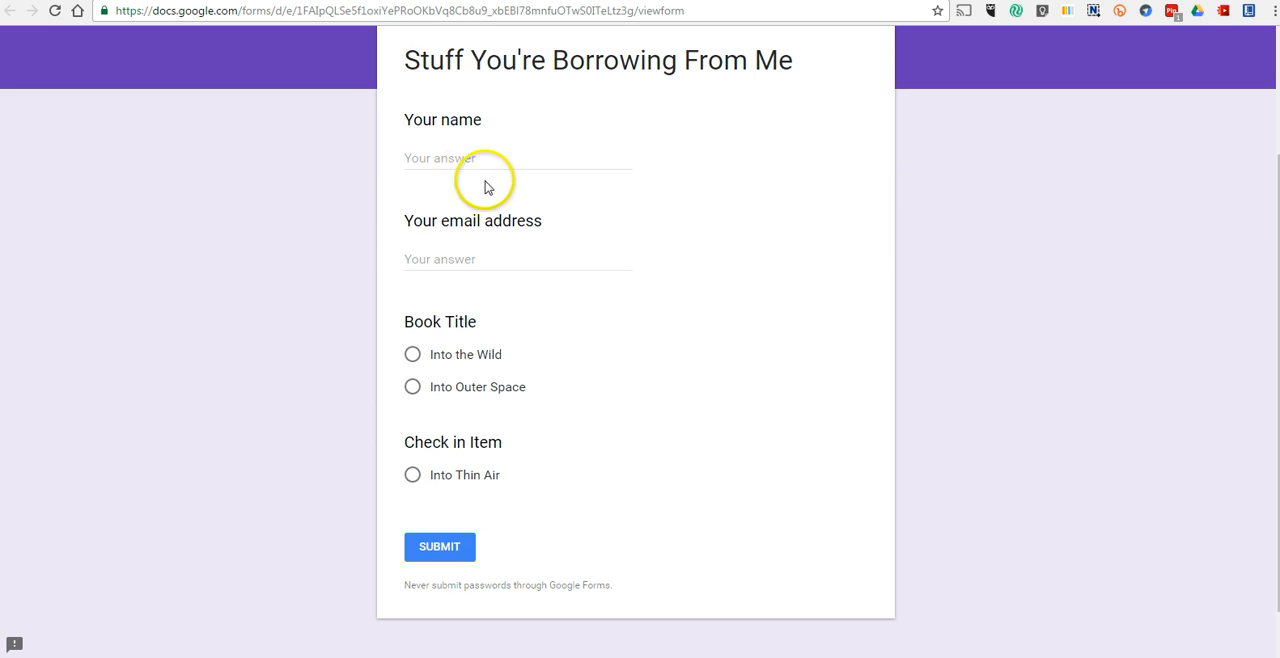
type("Mary")
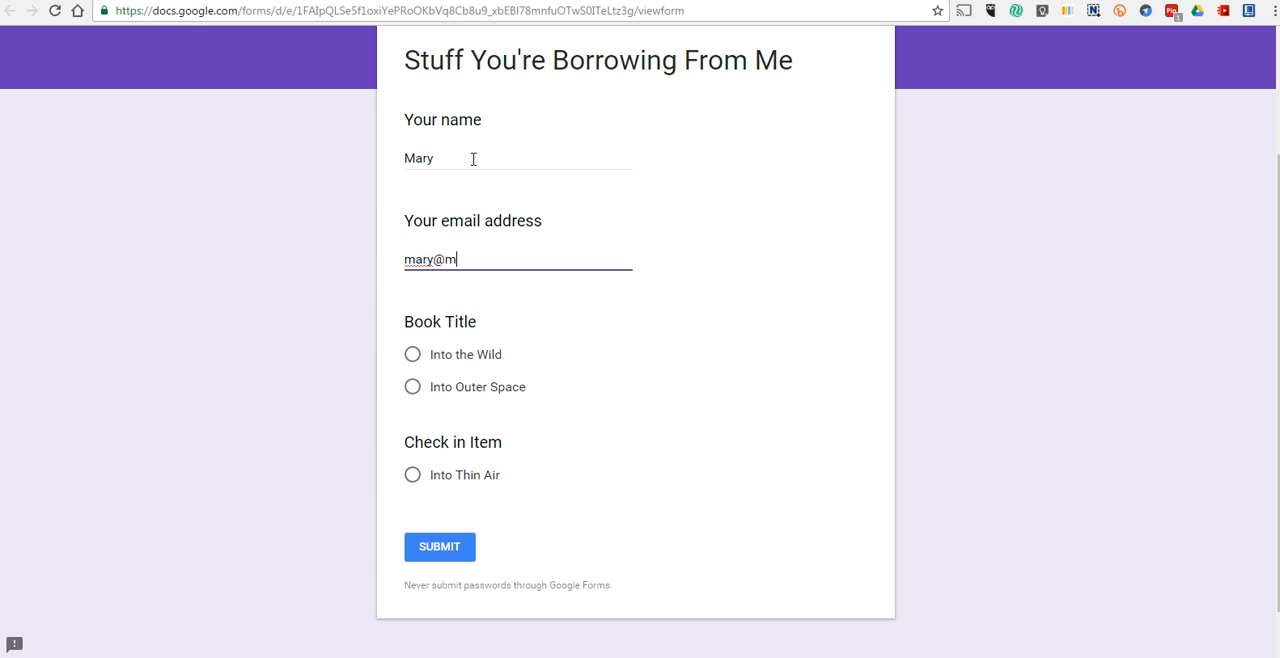
type("ary.com")
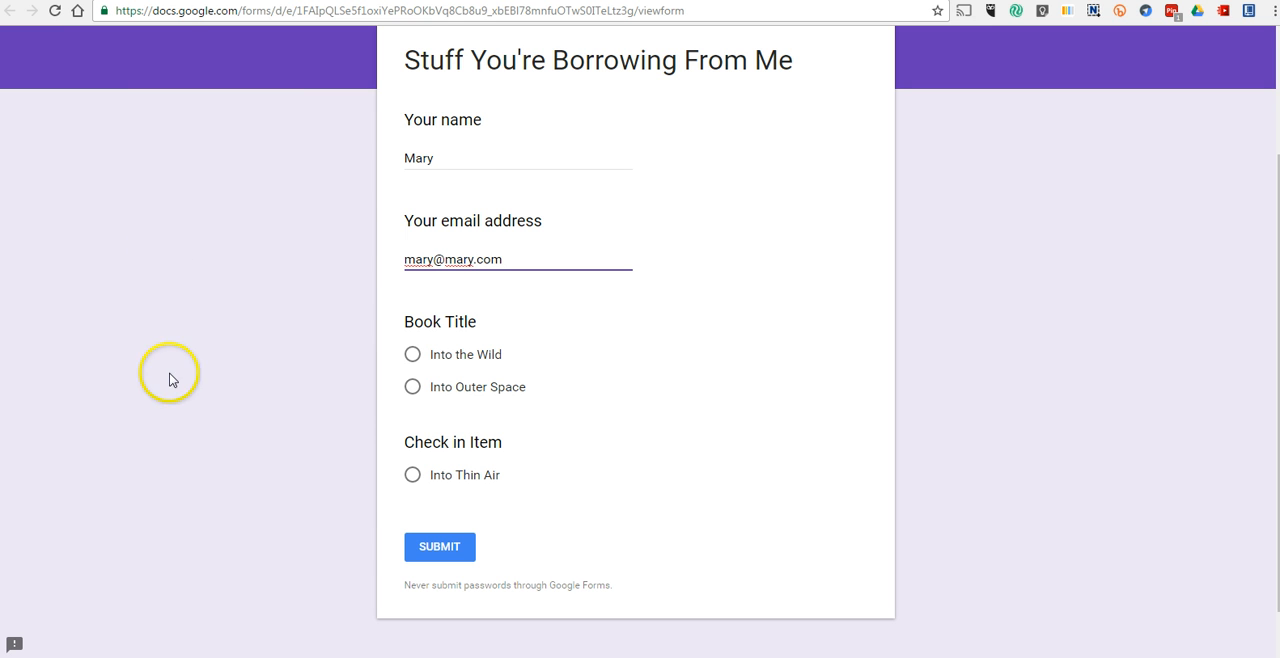
mouse_move(455, 462)
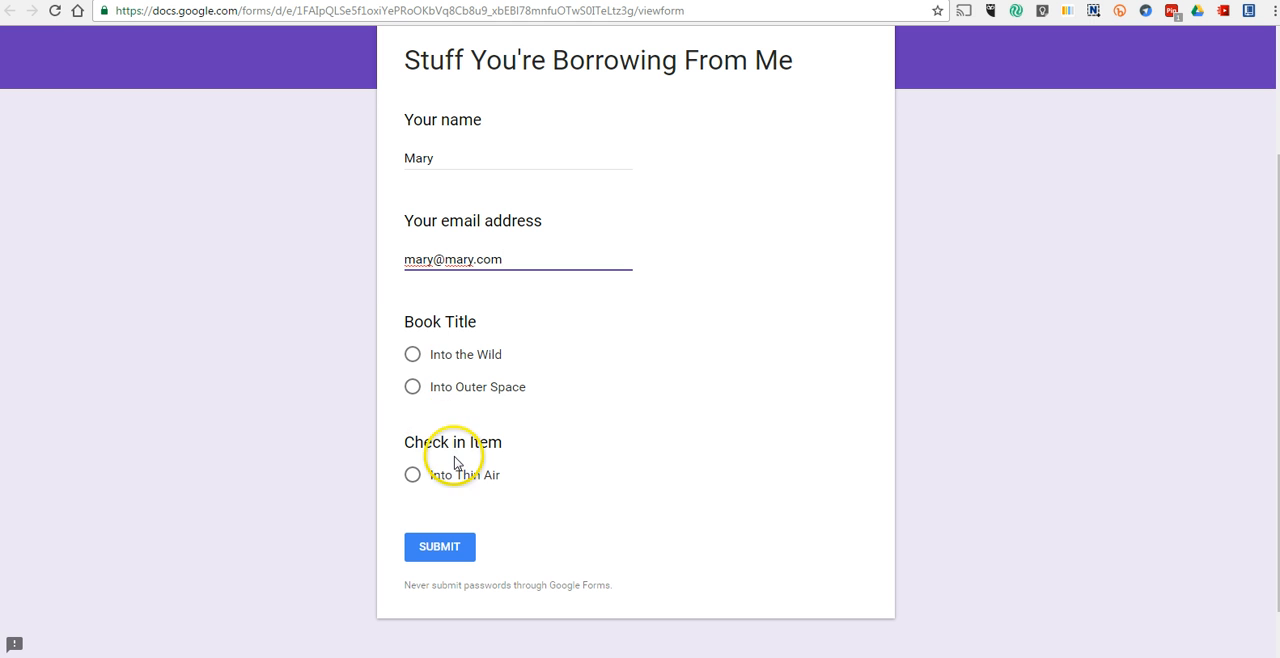
mouse_move(443, 355)
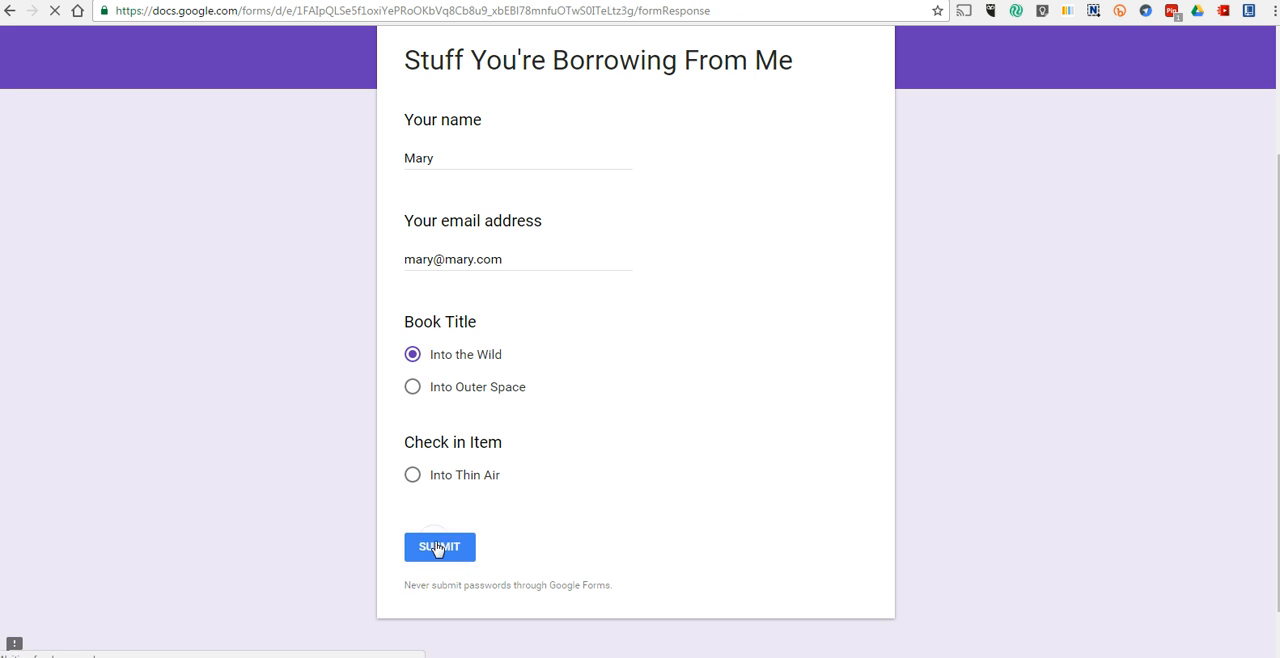
left_click(439, 546)
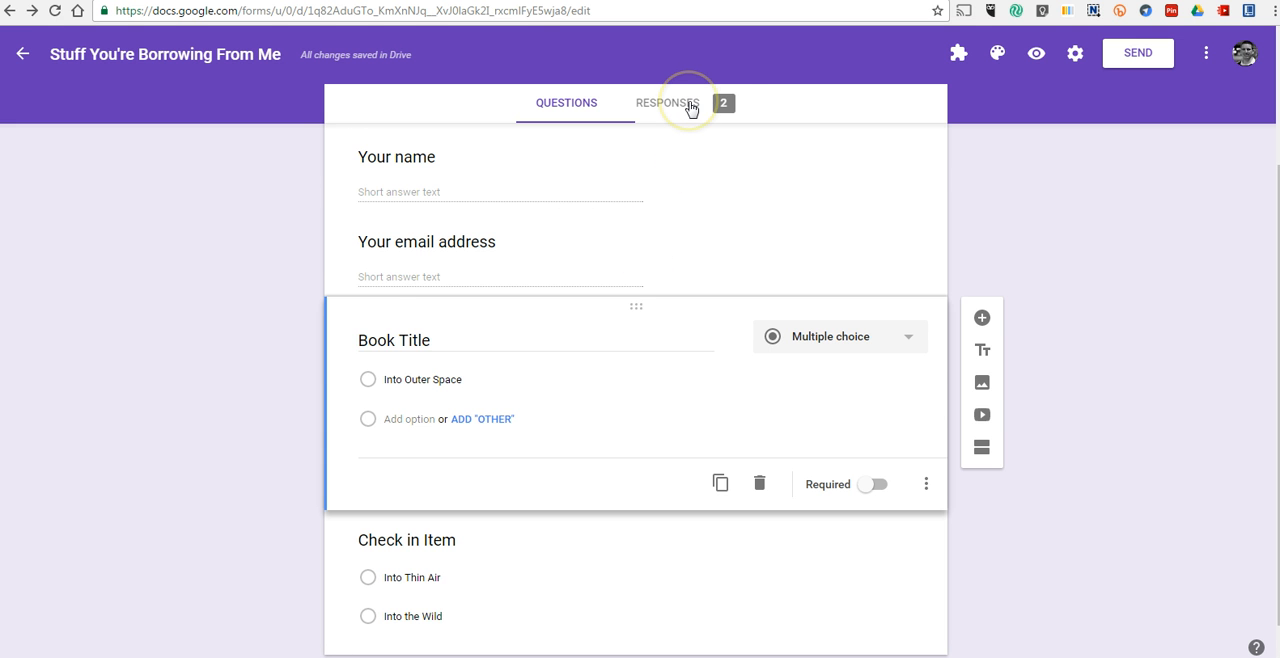
Step: Review the Responses tab and link the responses to a new spreadsheet
left_click(667, 103)
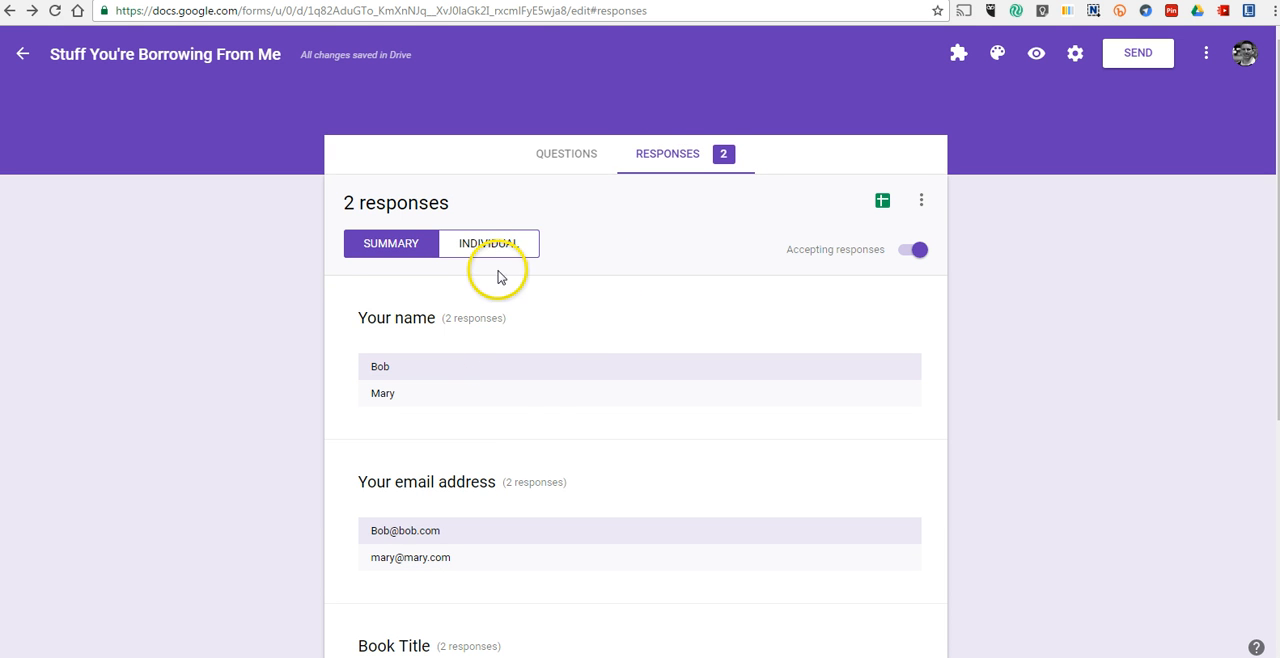
scroll("down", 3)
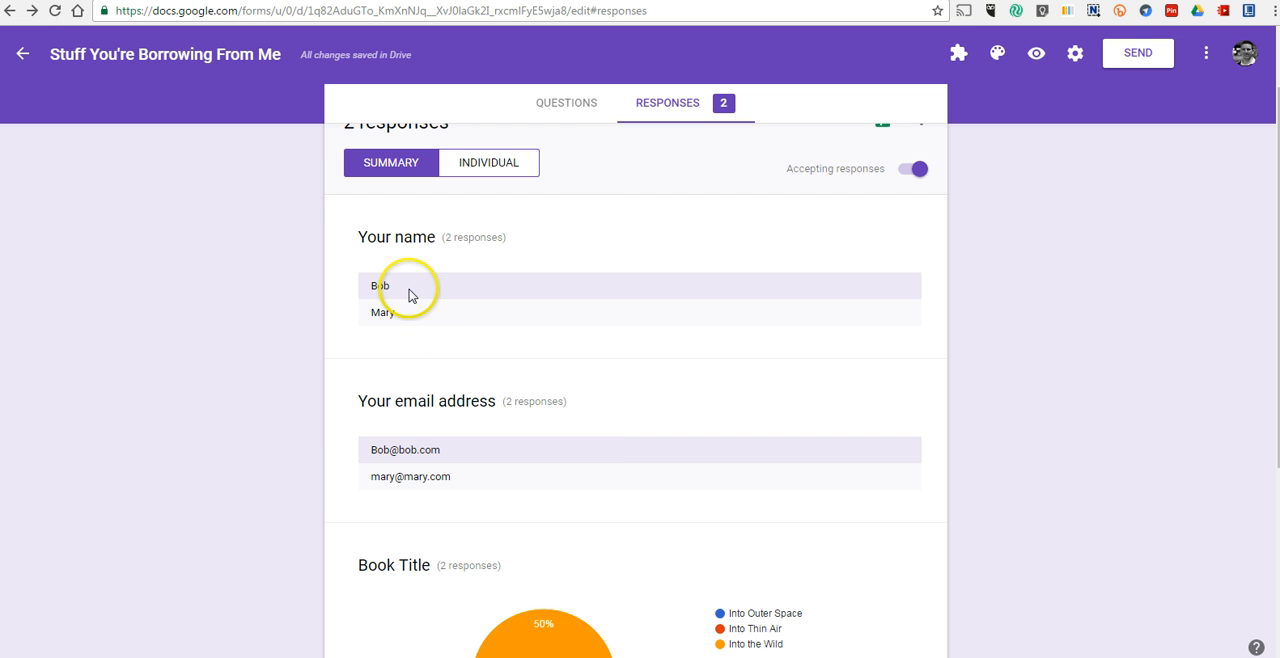
scroll("down", 3)
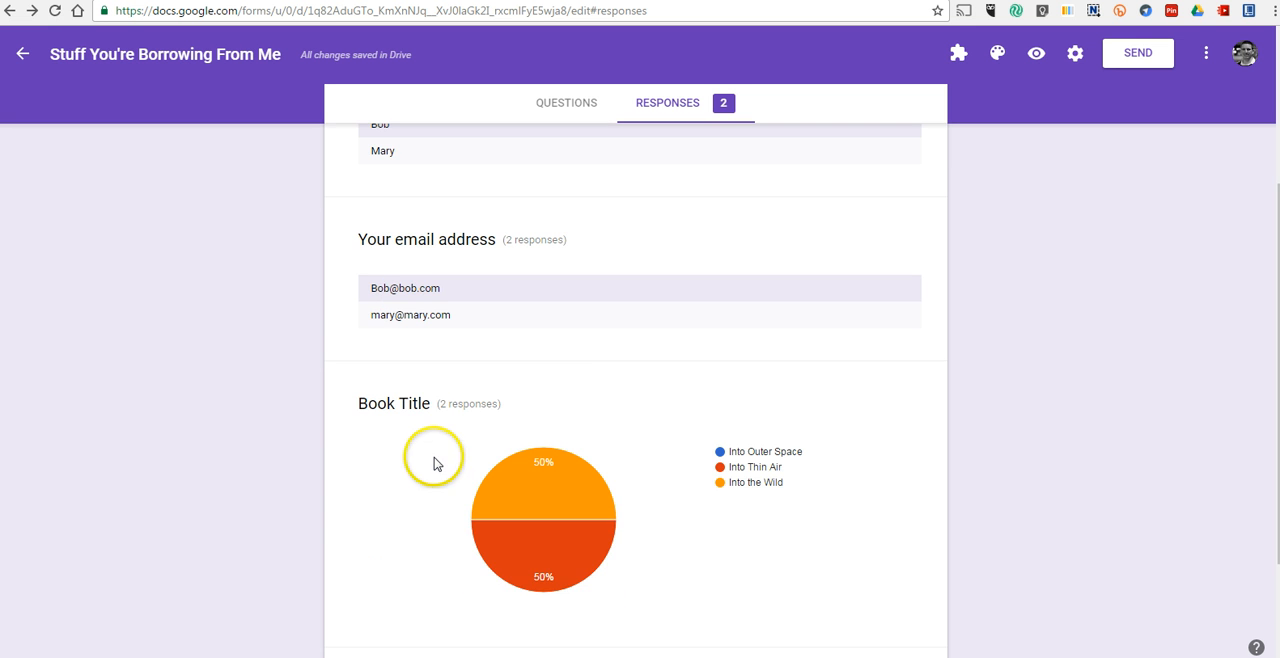
scroll("up", 3)
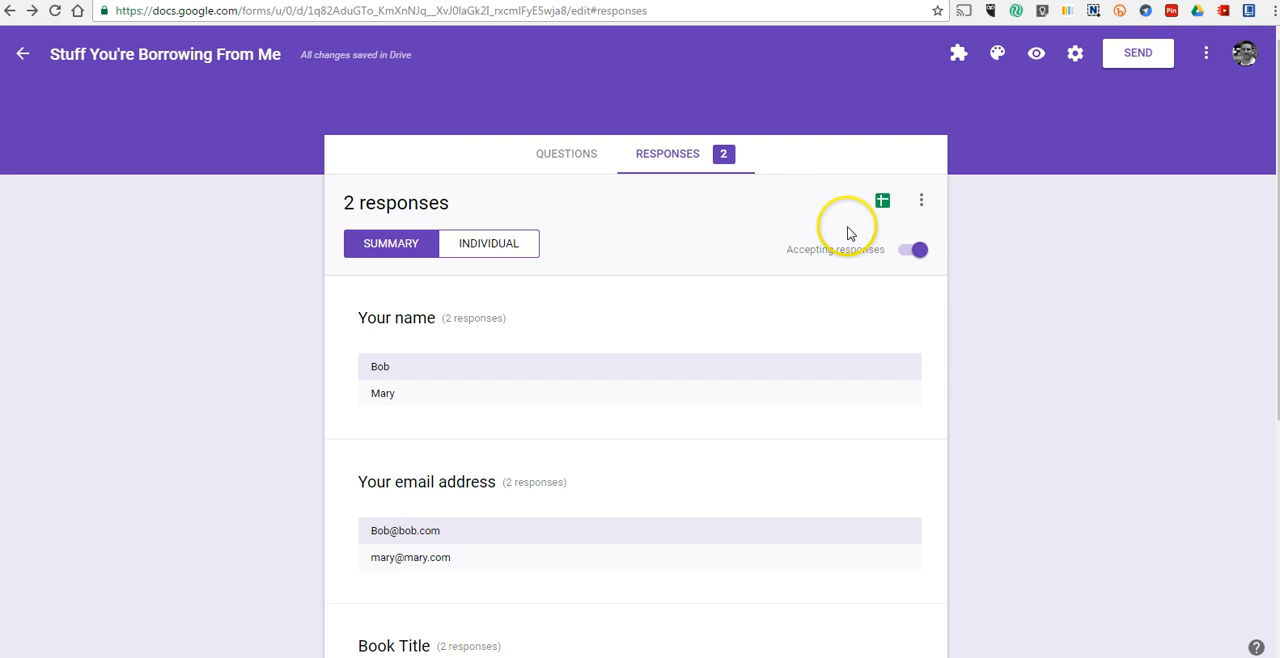
left_click(881, 200)
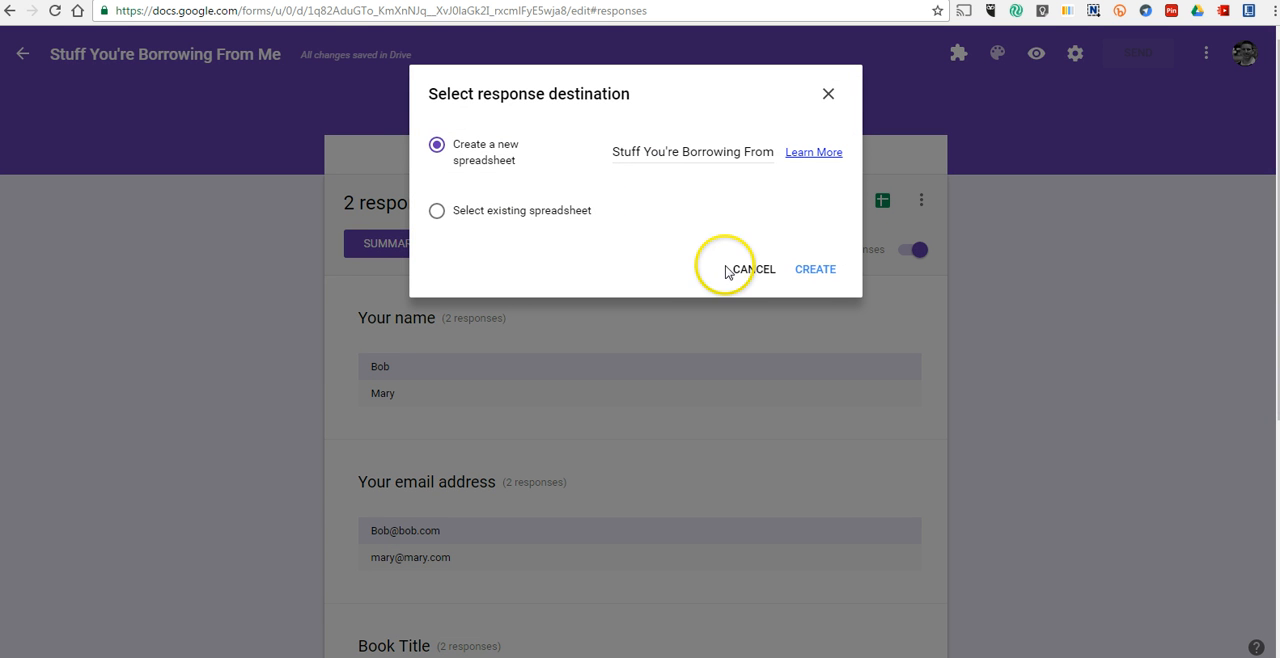
left_click(815, 268)
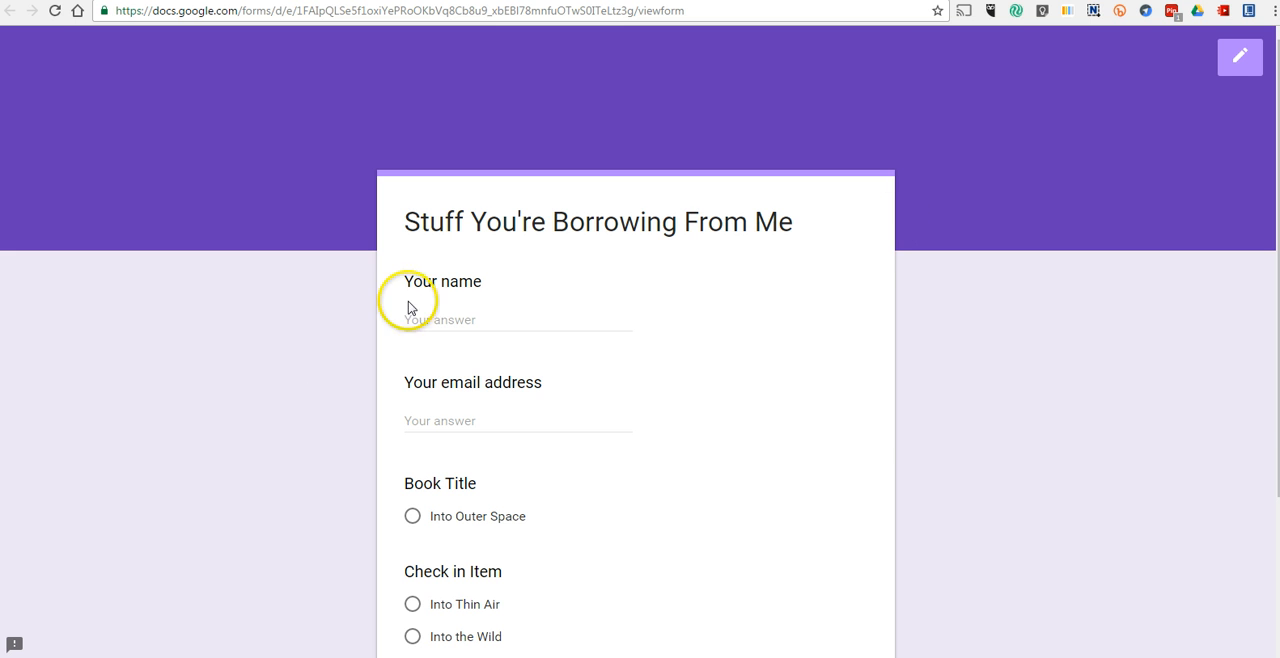
type("B")
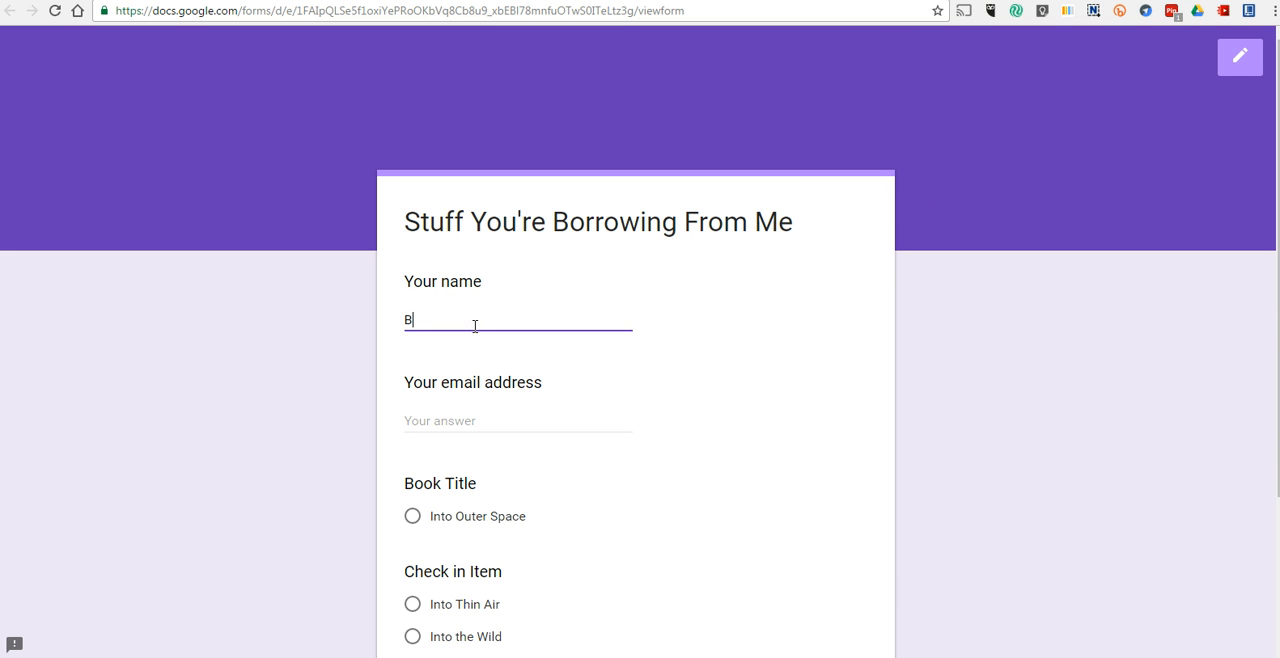
type("bob")
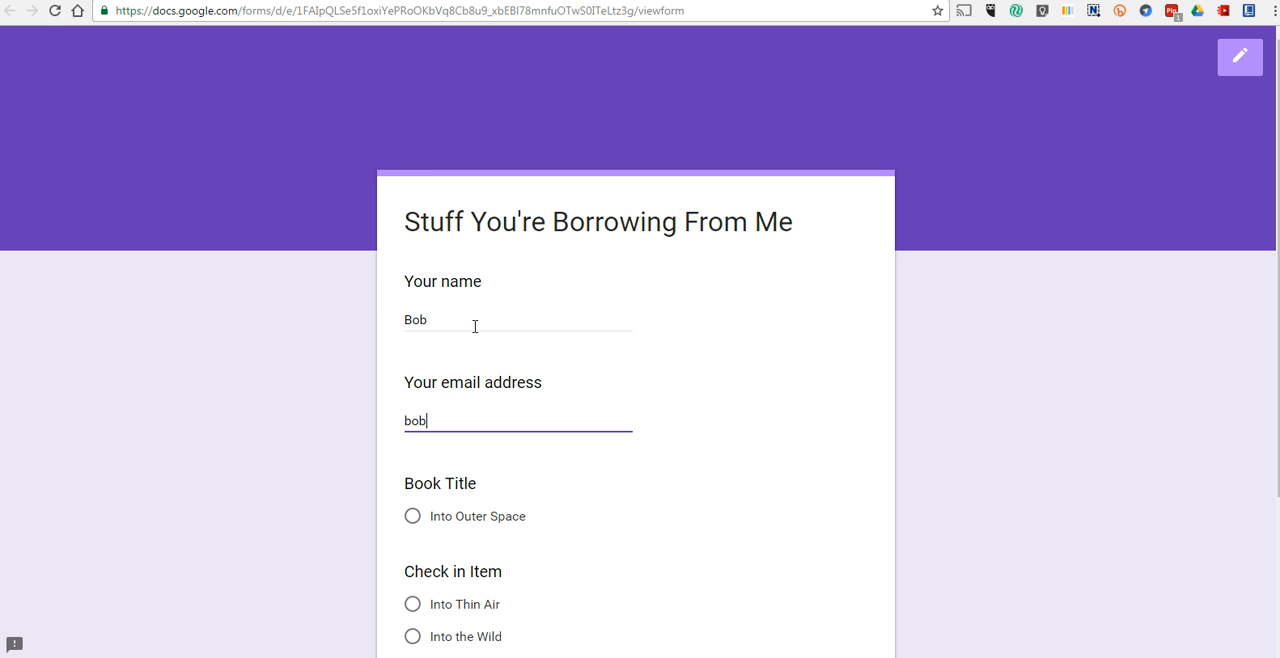
type("@bob.com")
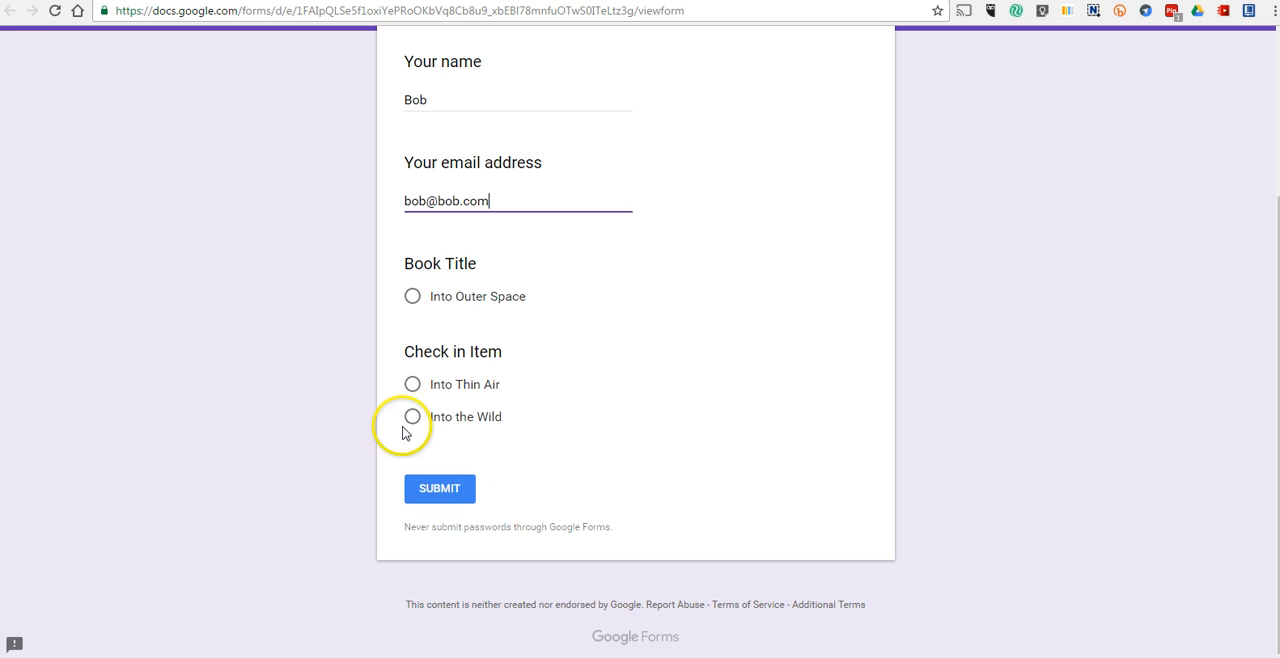
left_click(412, 384)
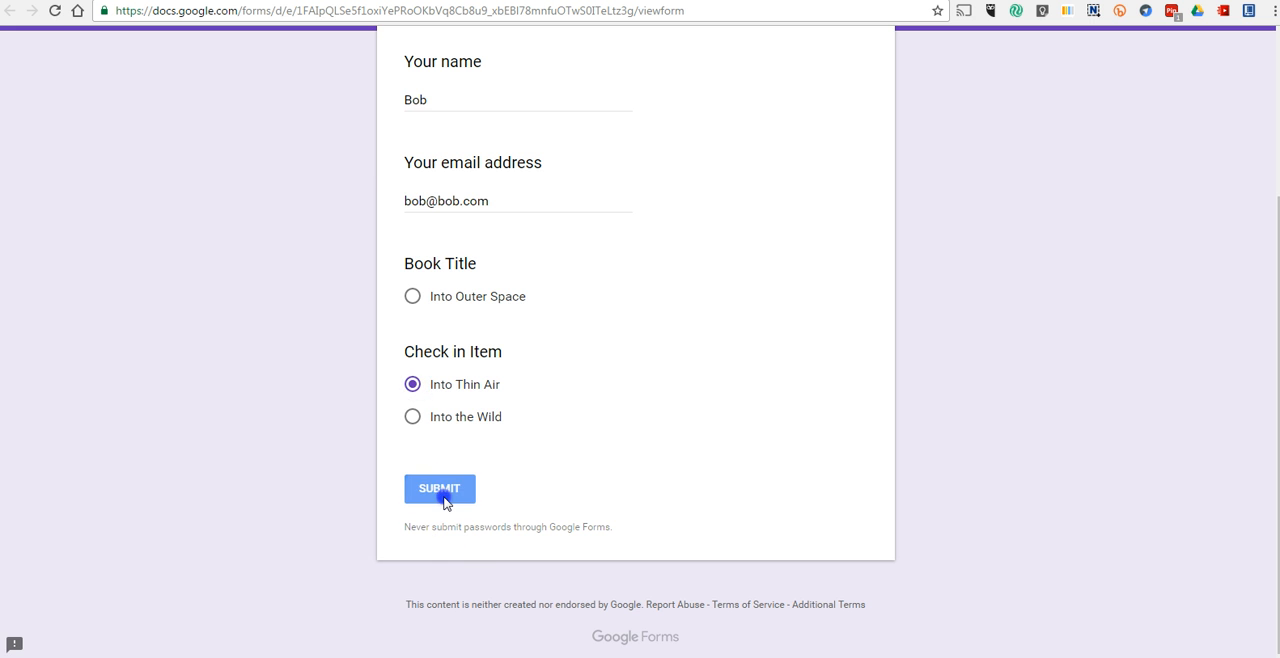
left_click(439, 488)
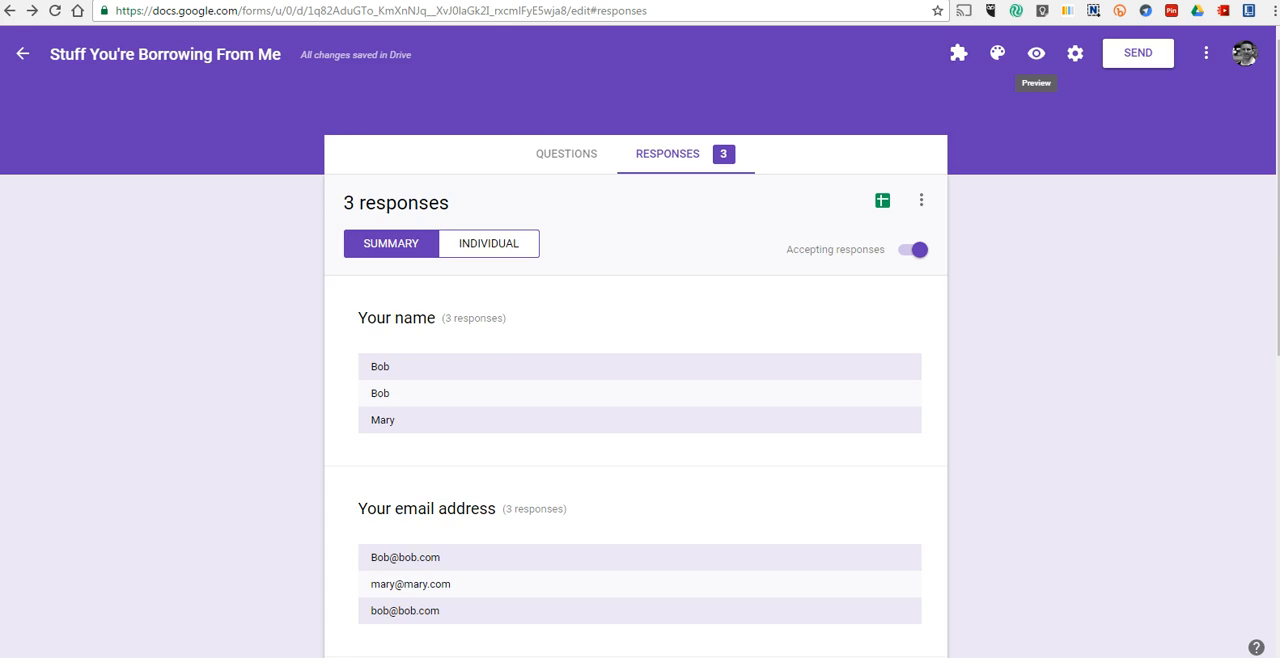
Step: View the linked responses spreadsheet and return to the Questions tab
left_click(881, 200)
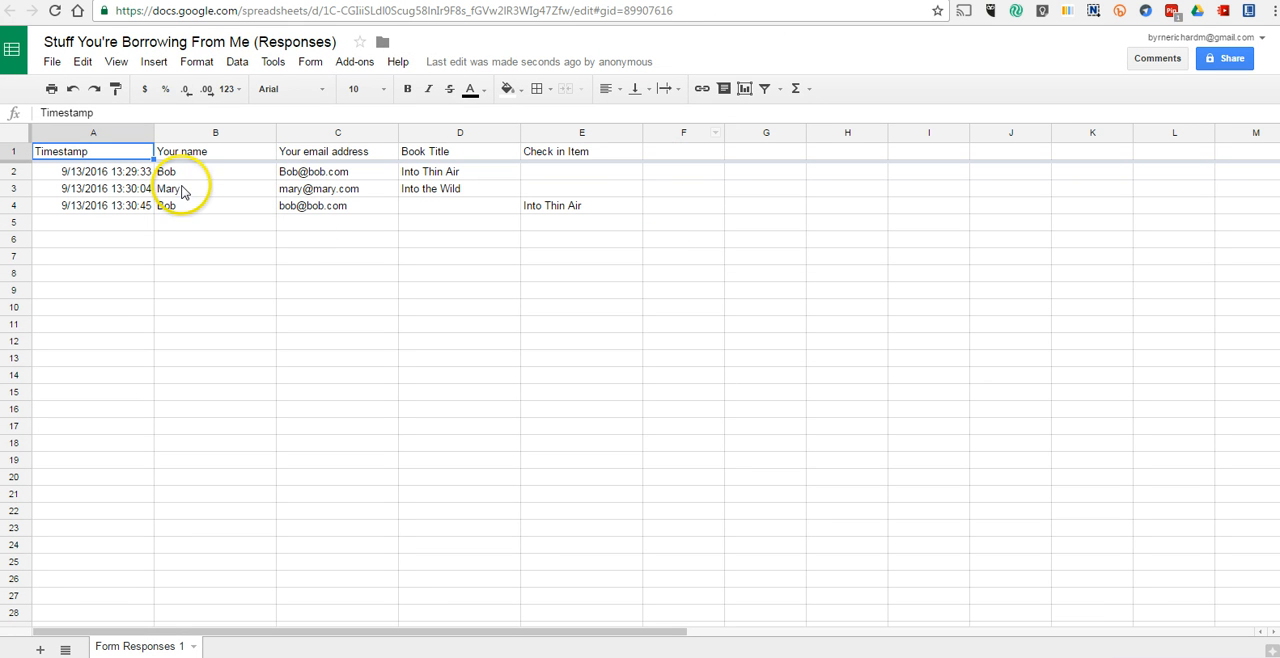
mouse_move(238, 193)
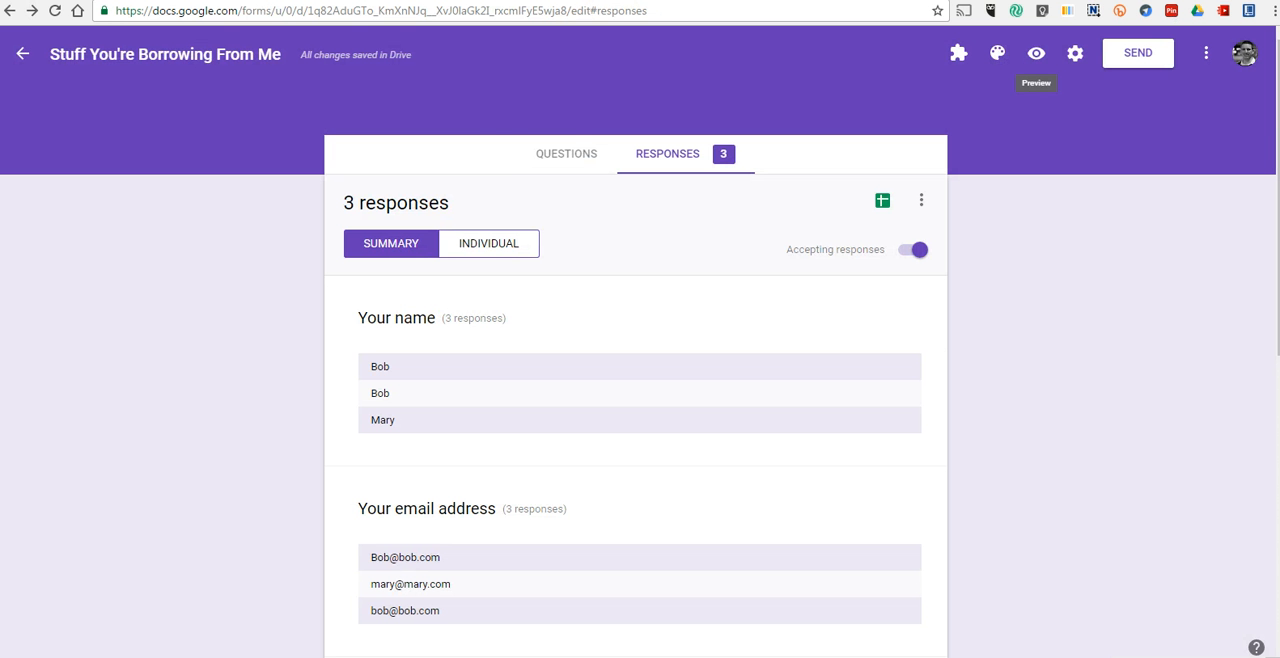
left_click(566, 153)
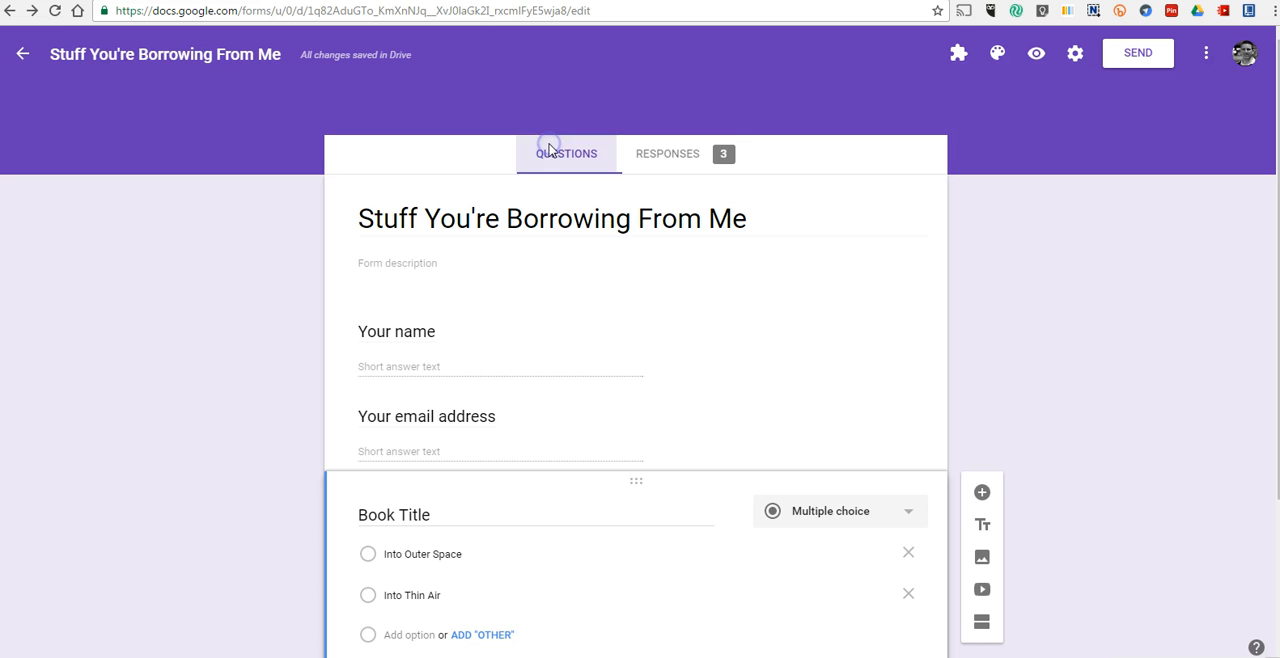